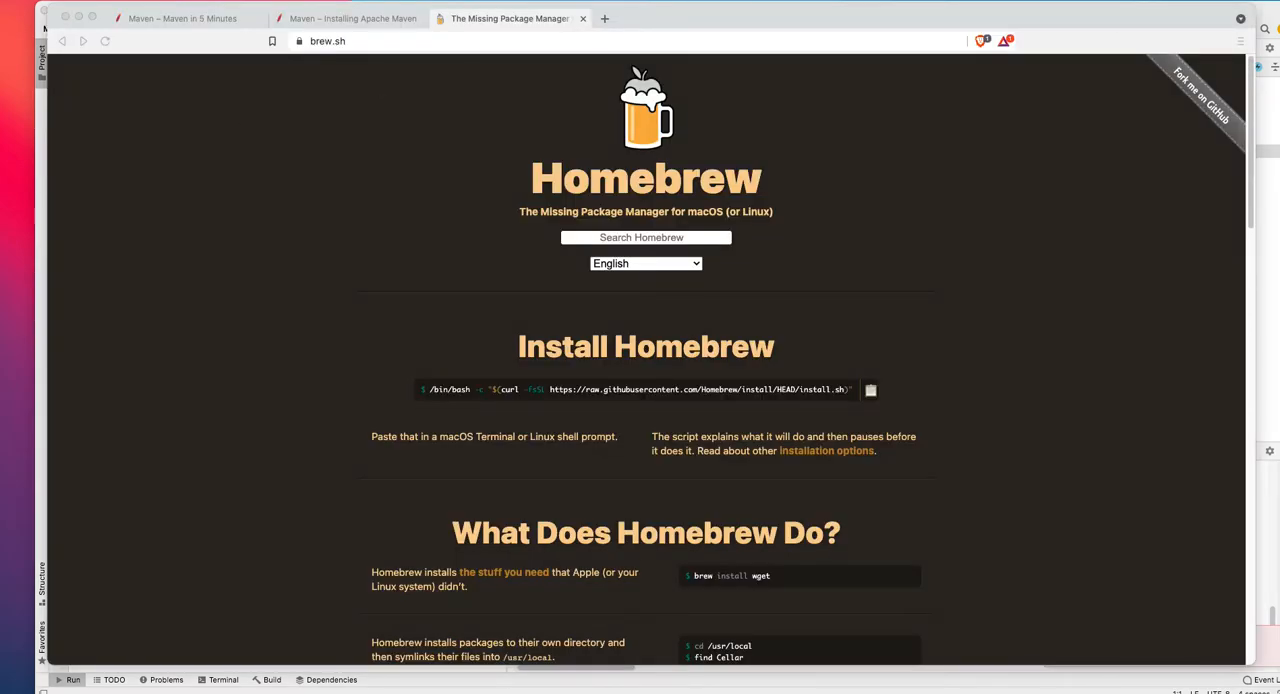
In a new Google tab, enter the search query 'maven surefire reporting'
click(350, 18)
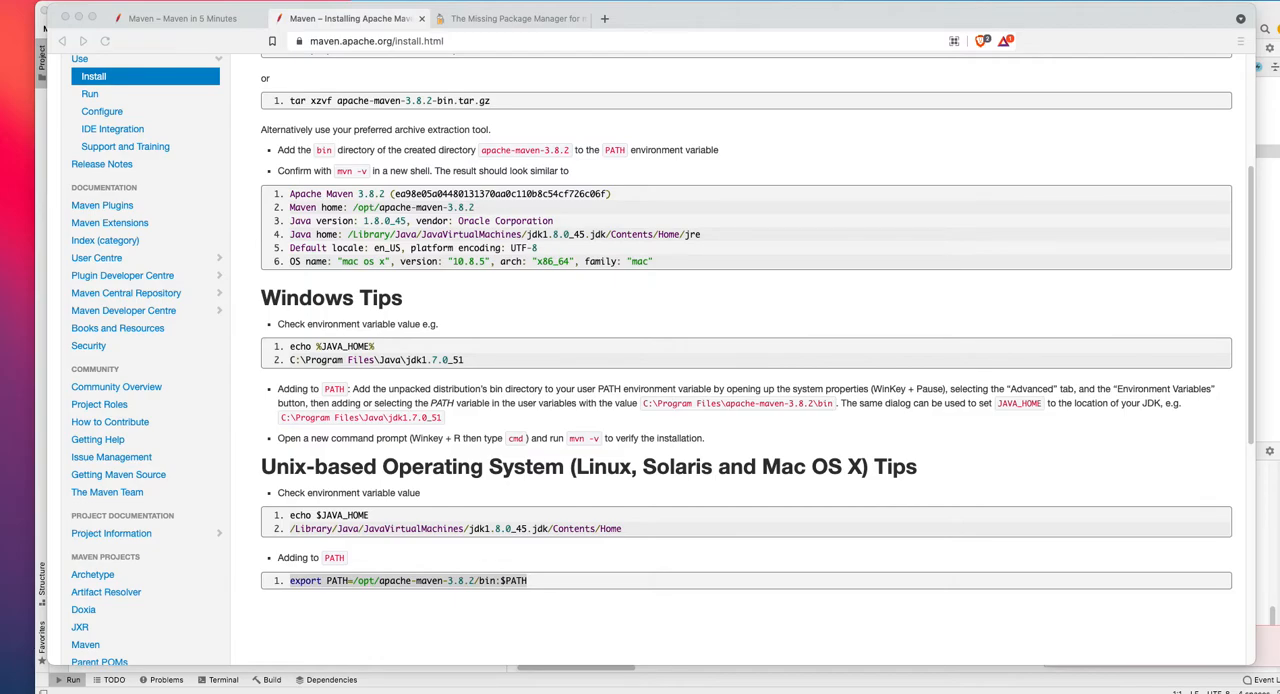
mouse_move(871, 72)
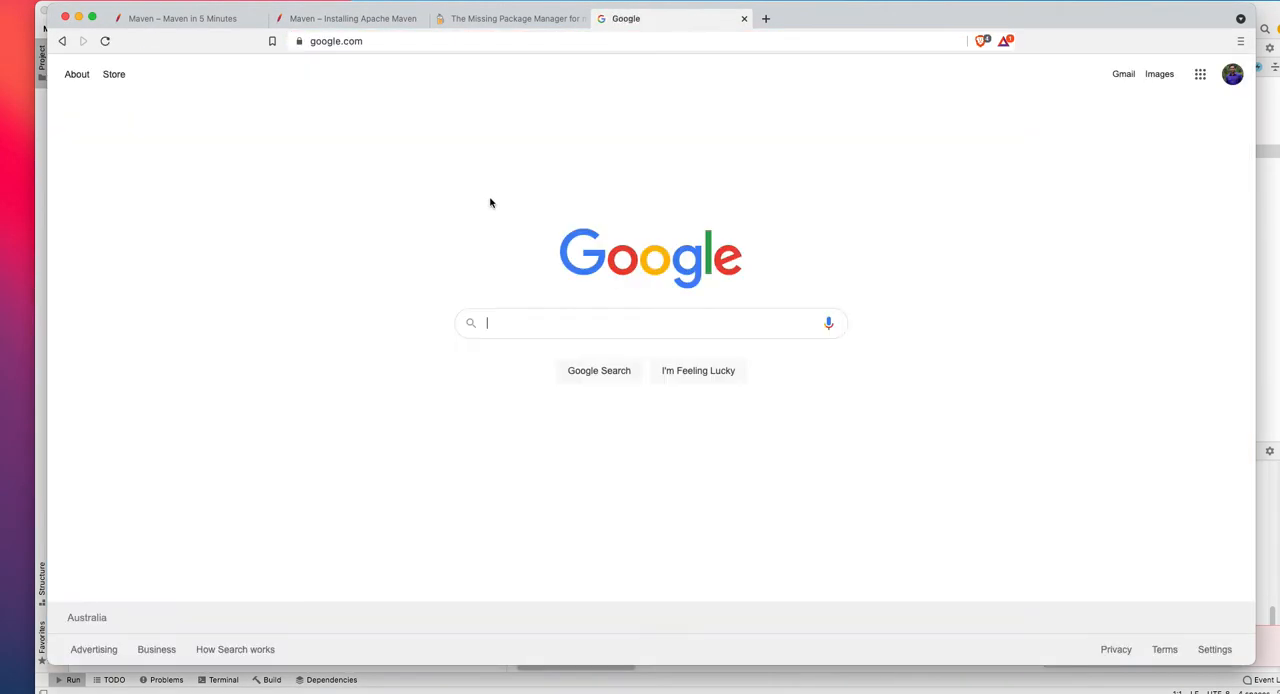
text(maven)
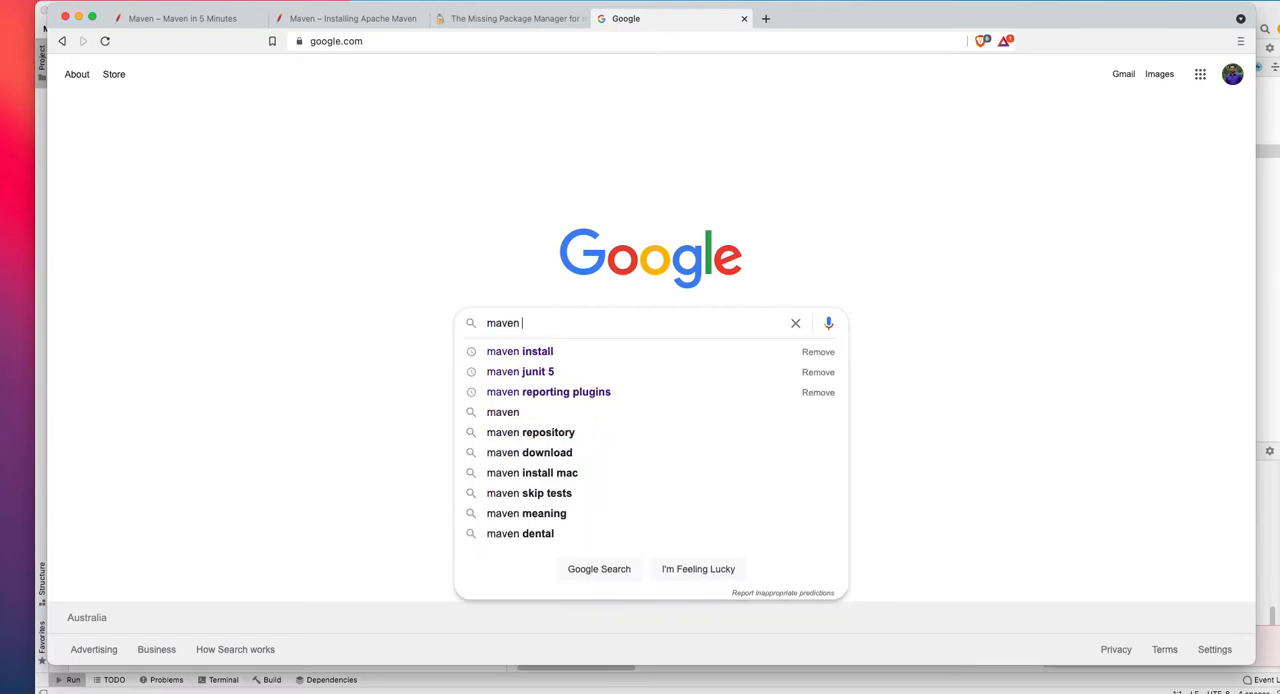
text(surefire)
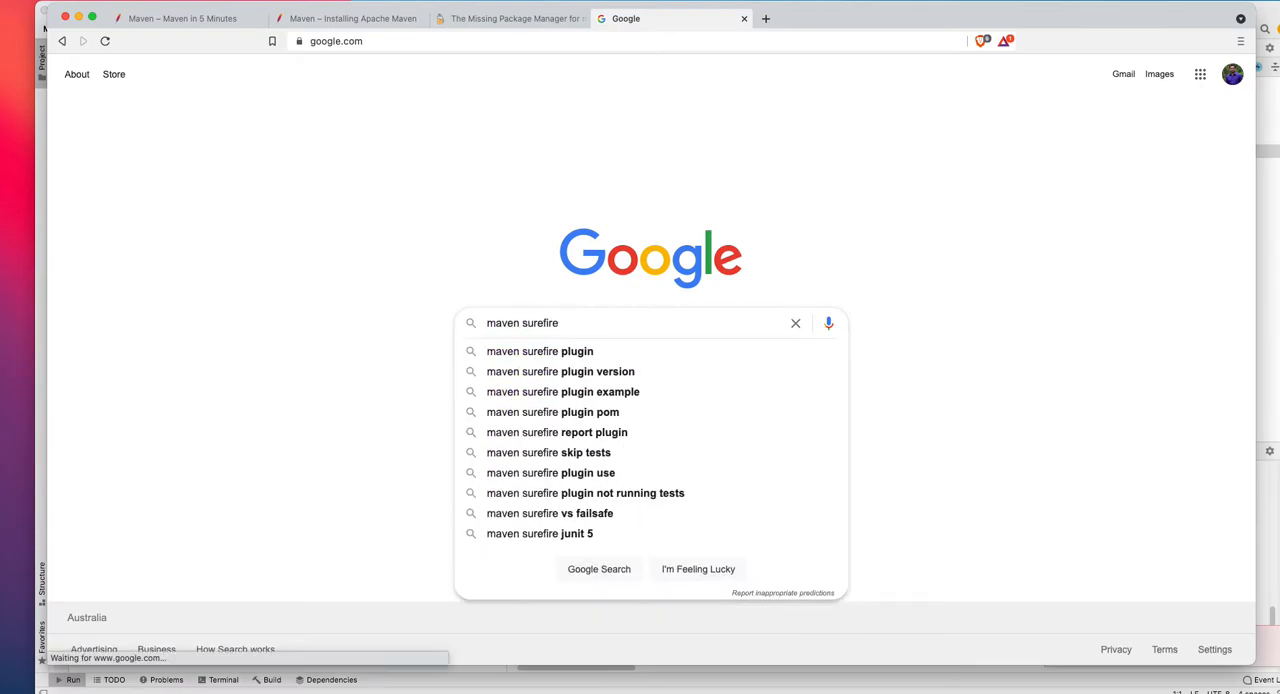
text(ht)
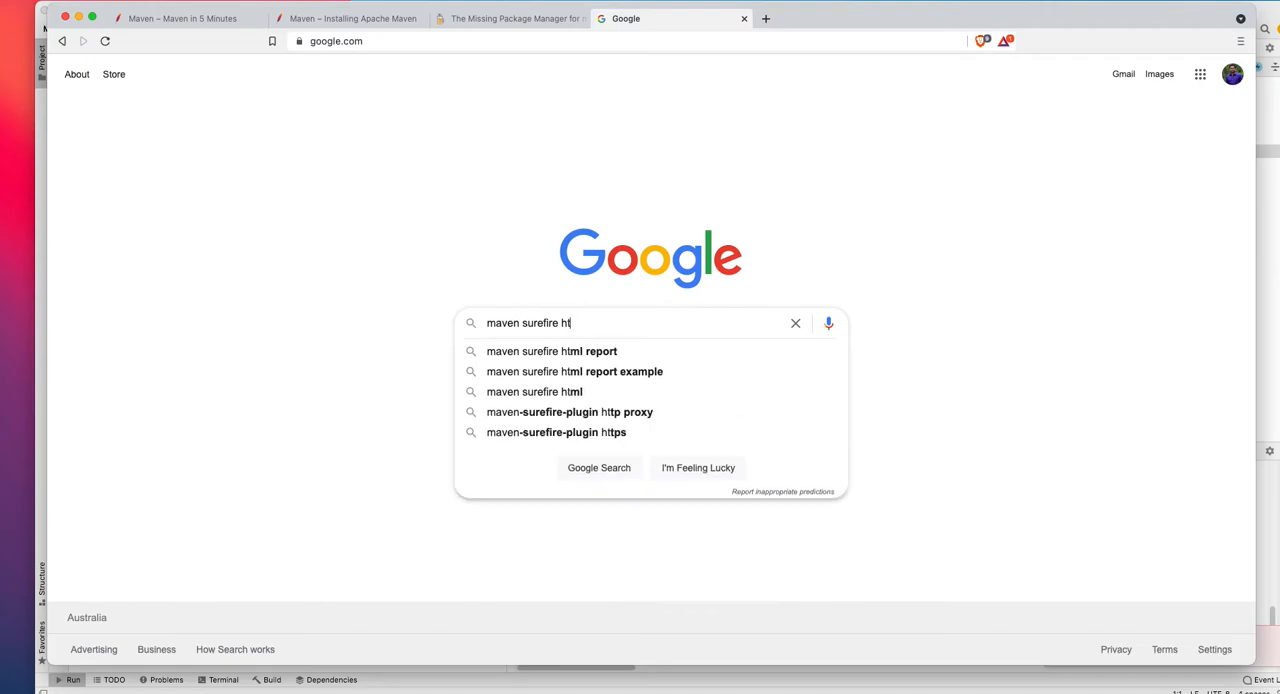
text(repo)
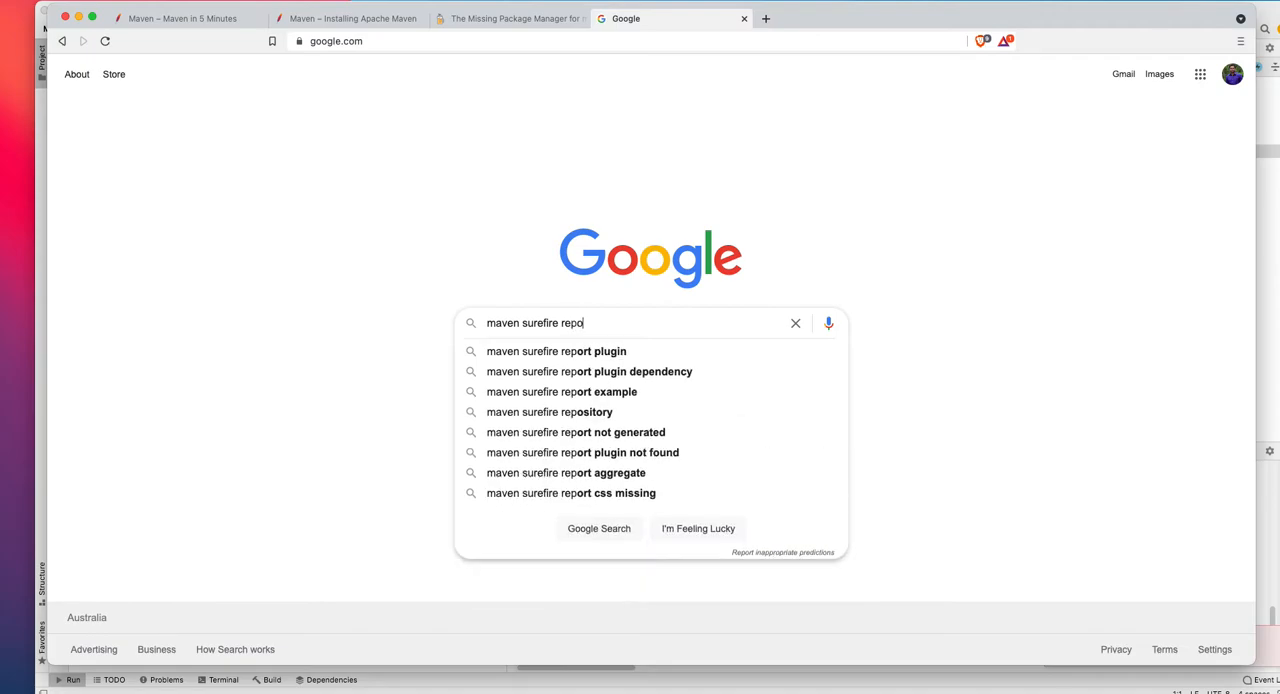
text(rting)
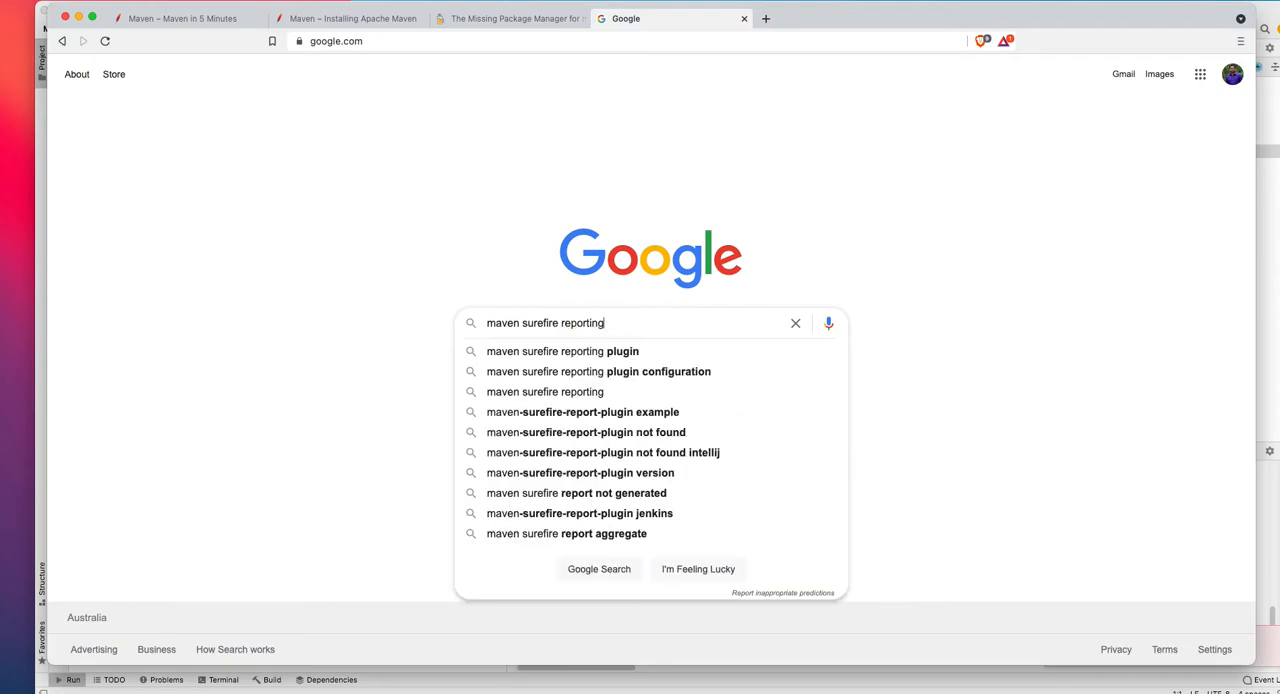
Read the Maven Surefire Report Plugin's Usage page, including its reporting snippet
click(562, 351)
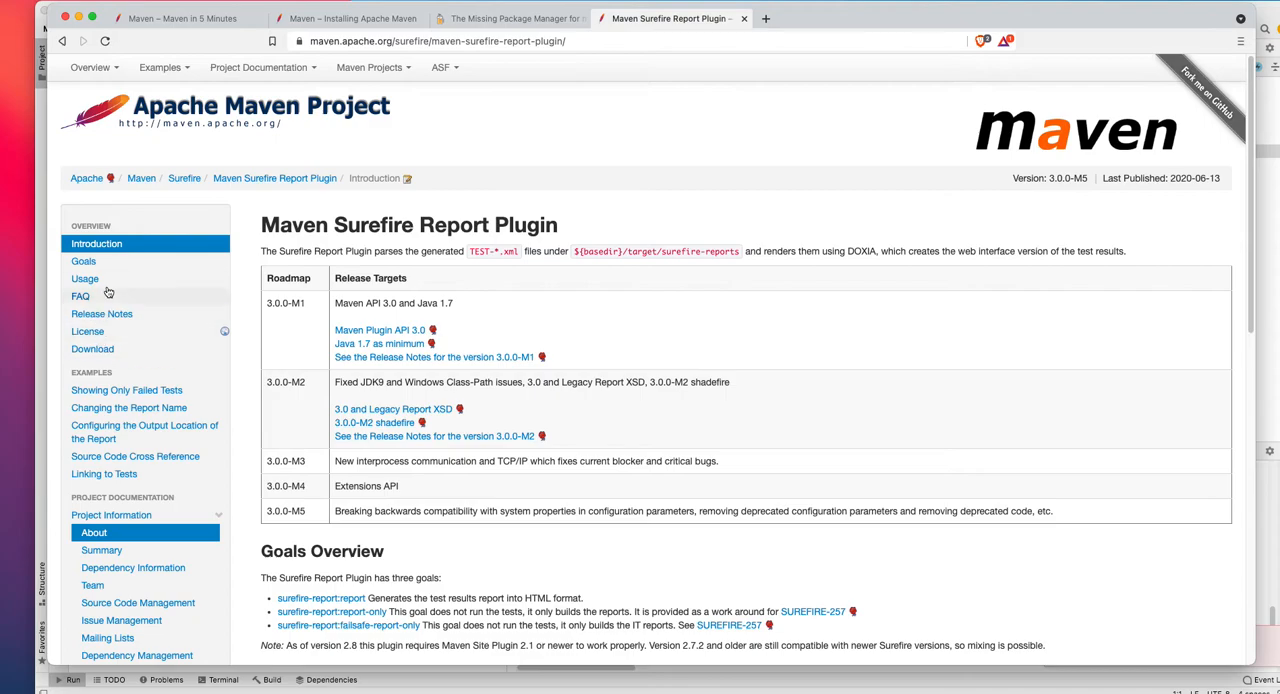
click(85, 278)
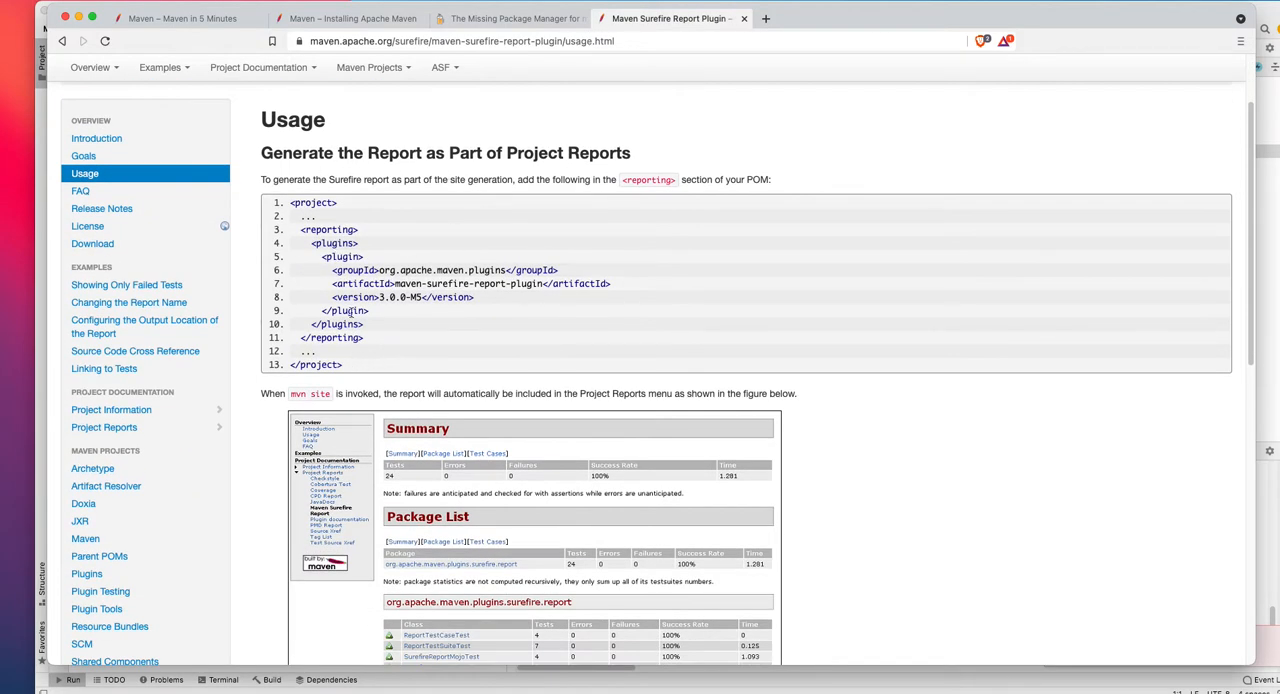
scroll(down, 3)
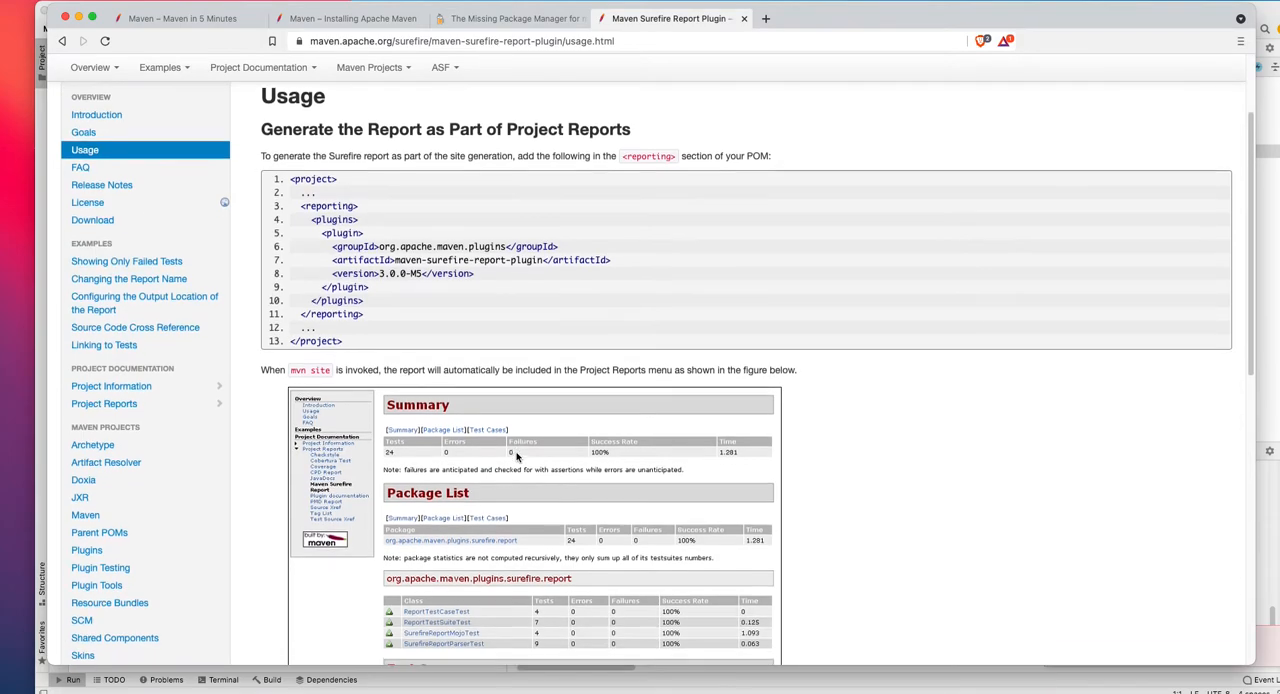
scroll(down, 3)
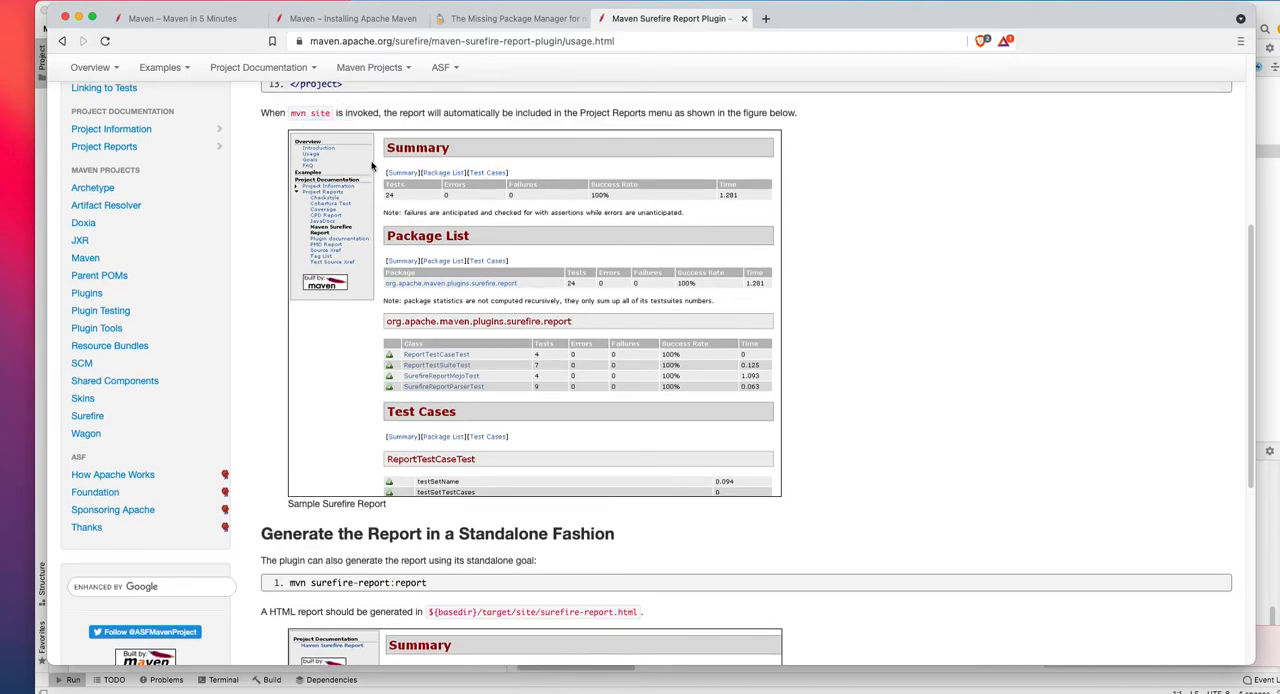
scroll(down, 3)
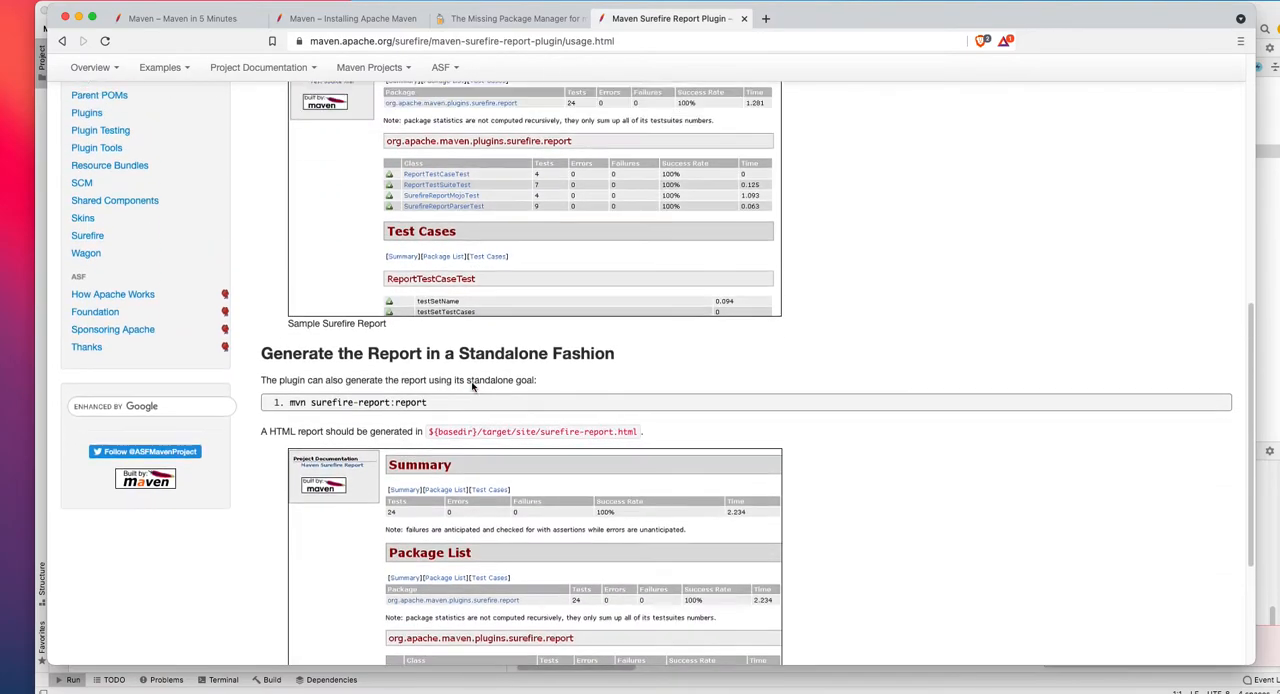
scroll(up, 3)
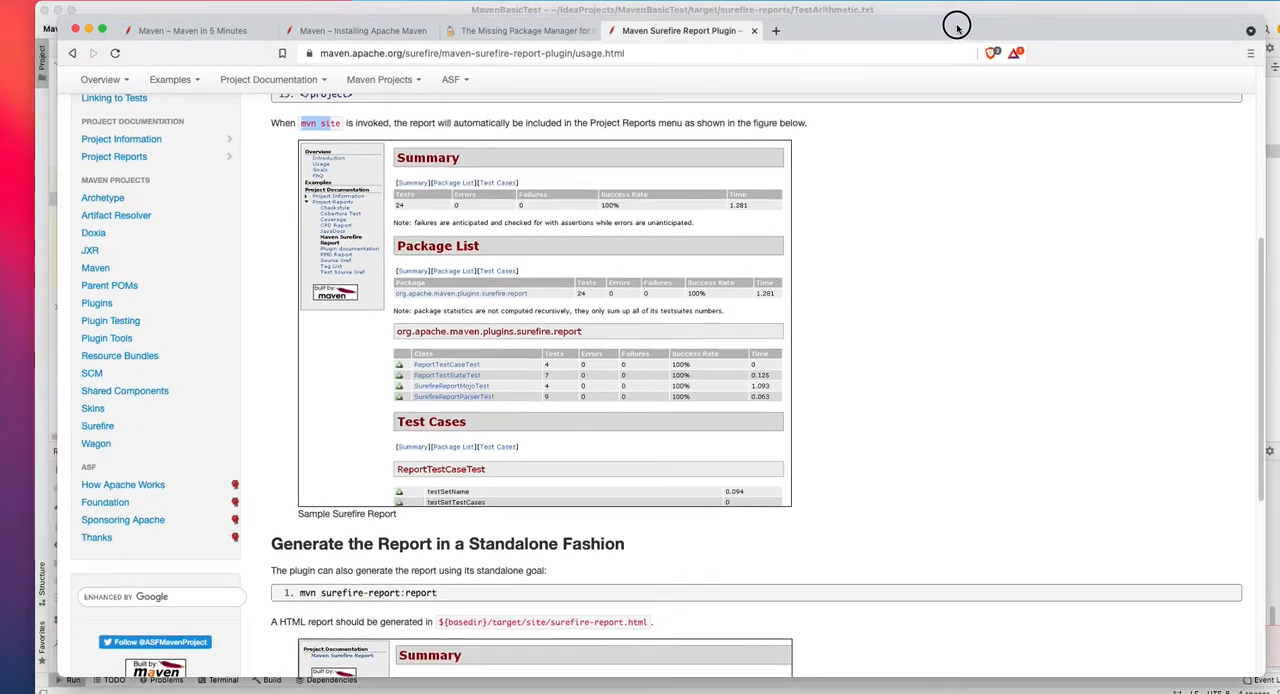
scroll(up, 3)
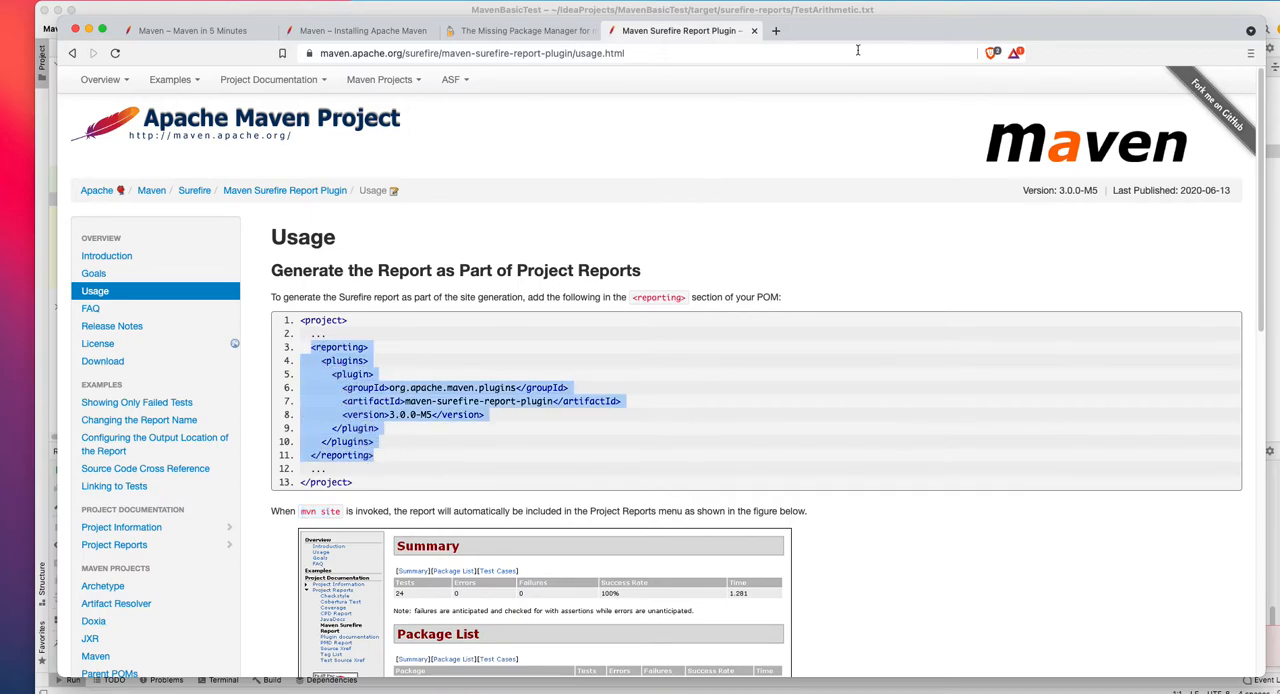
scroll(down, 3)
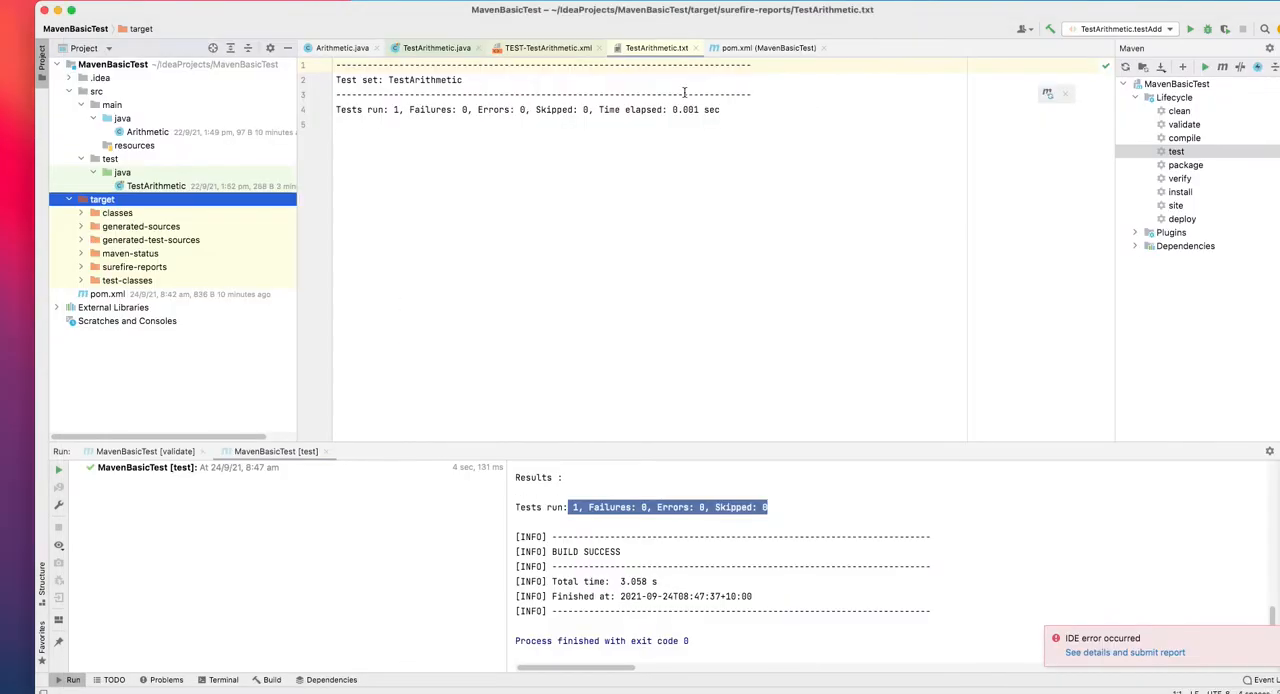
Open pom.xml and begin a new plugin tag below the properties section
click(107, 294)
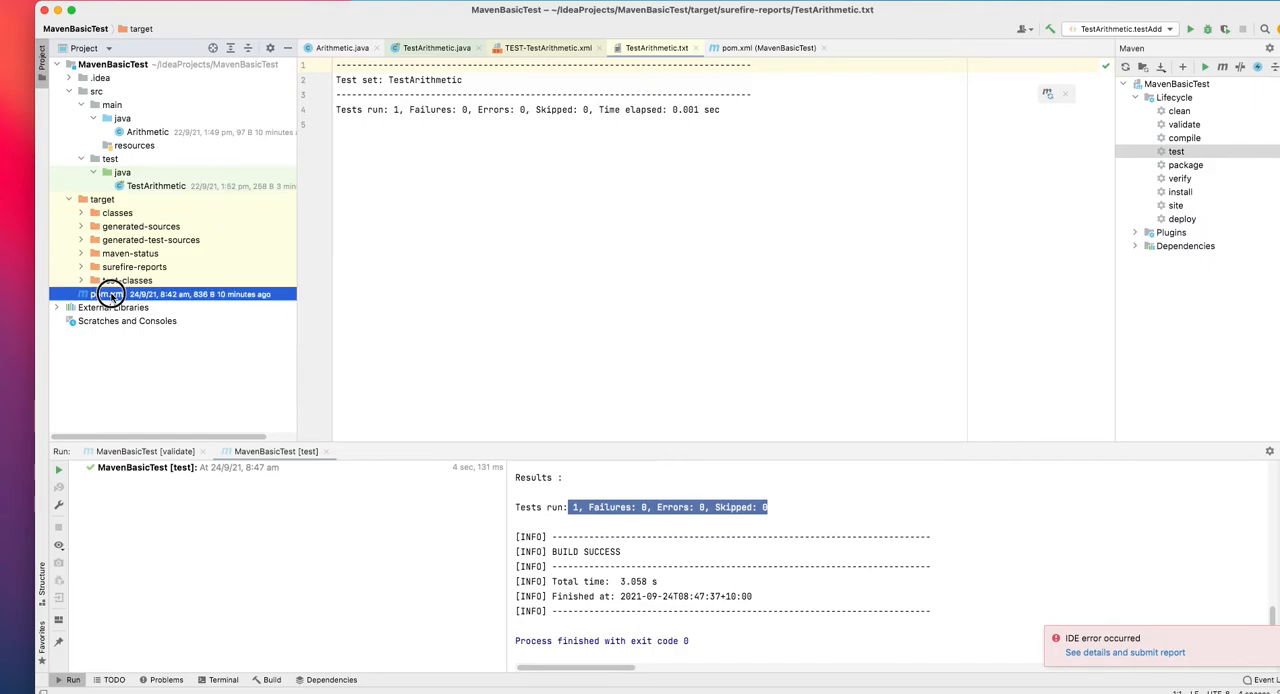
double_click(95, 293)
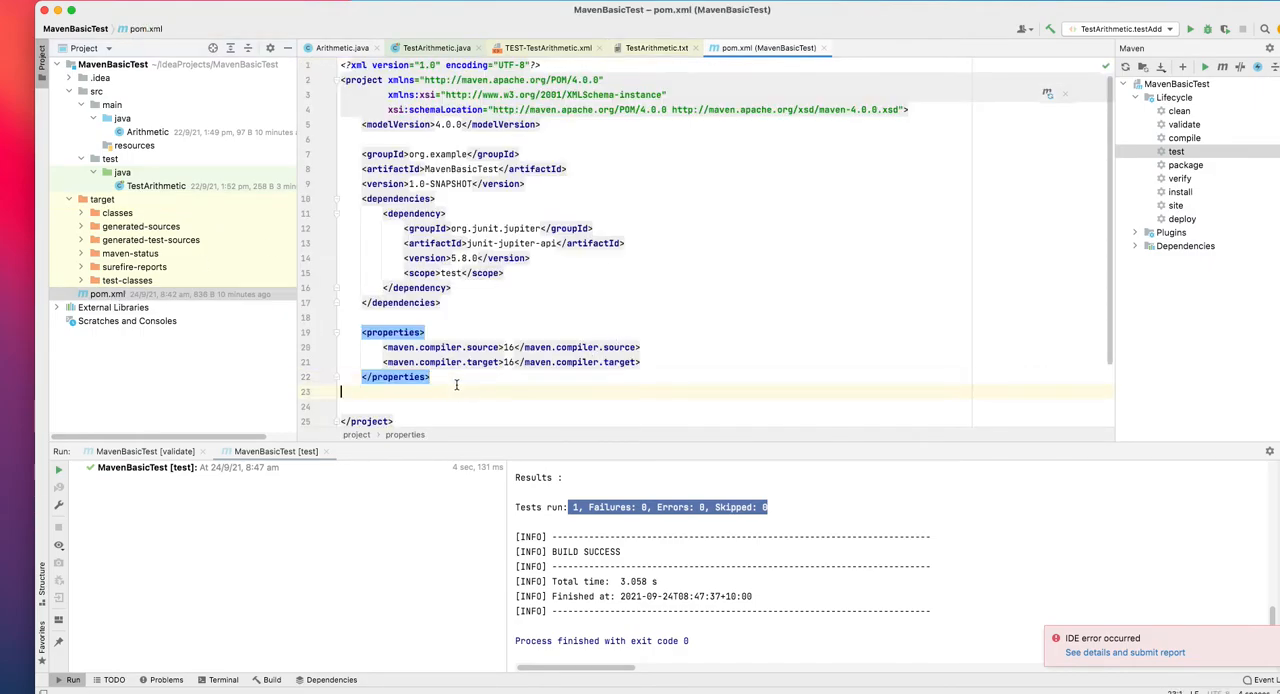
text(<pl)
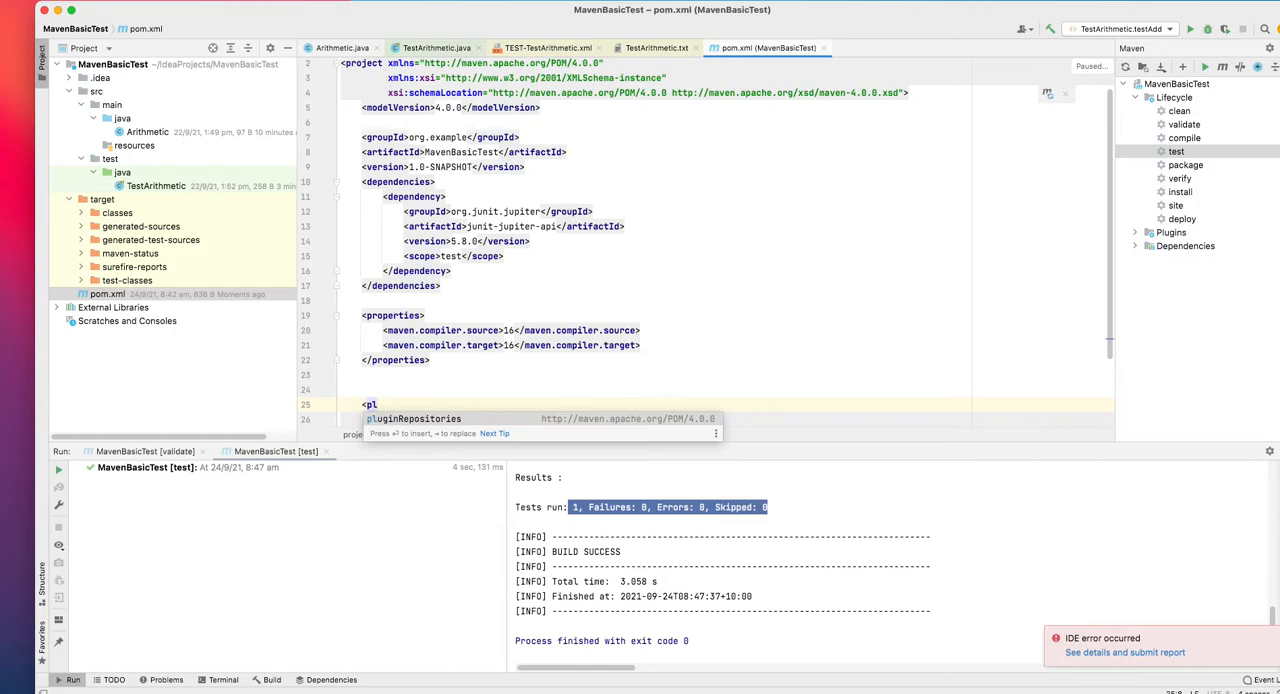
text(ugi)
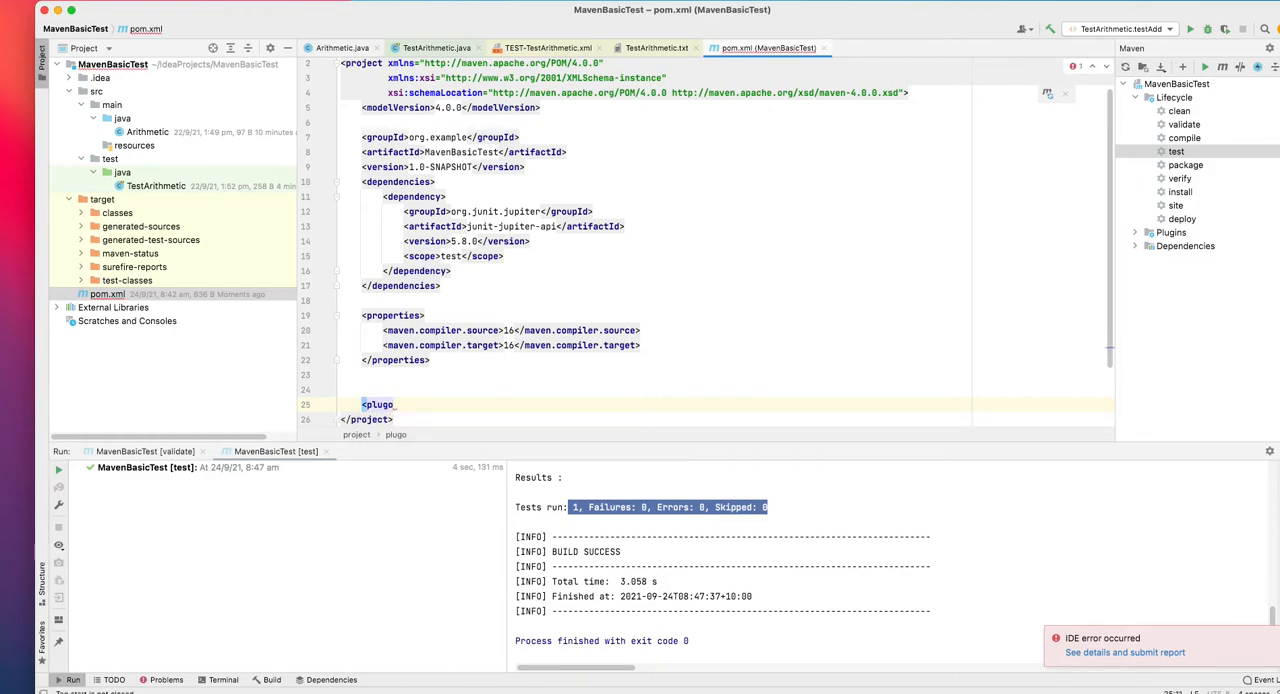
text(n)
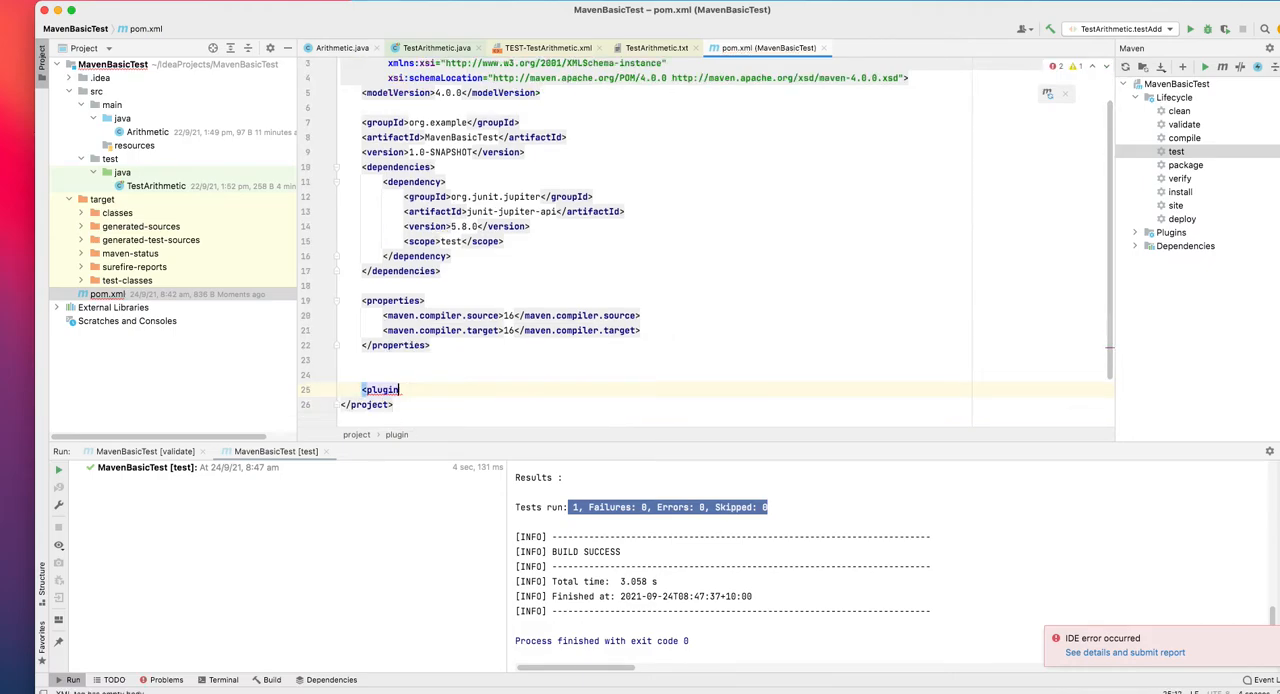
text(S>)
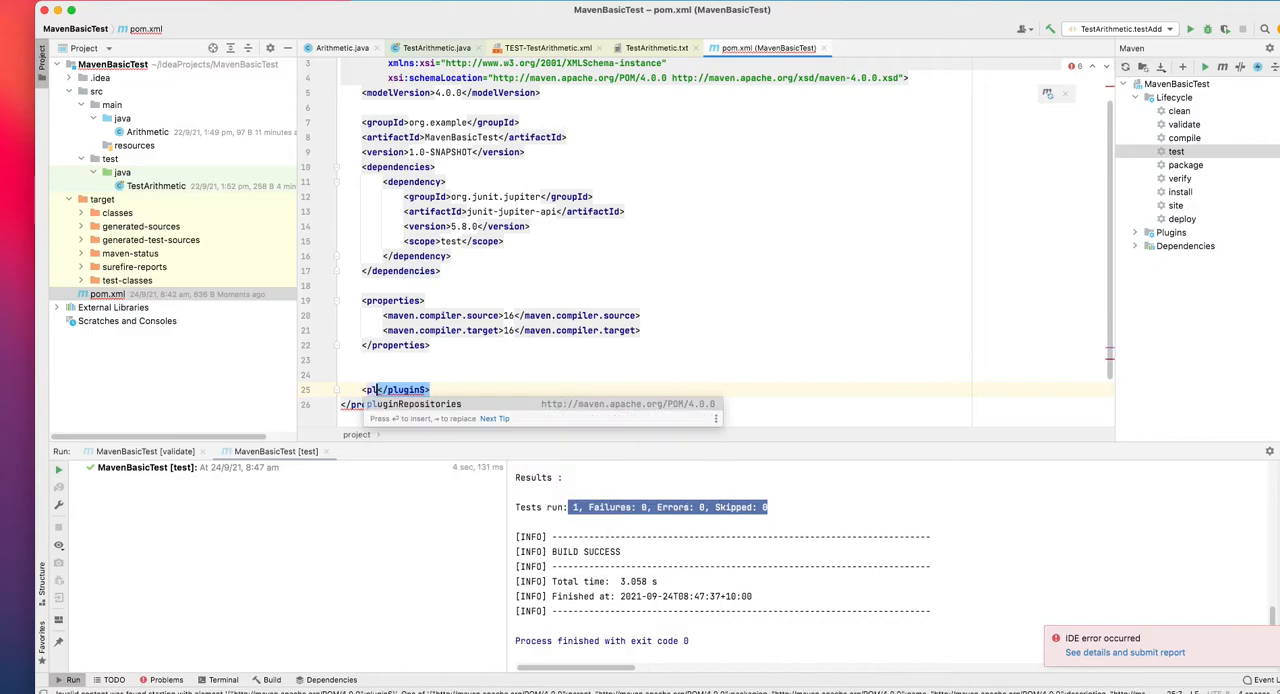
text(ugins></plugins>)
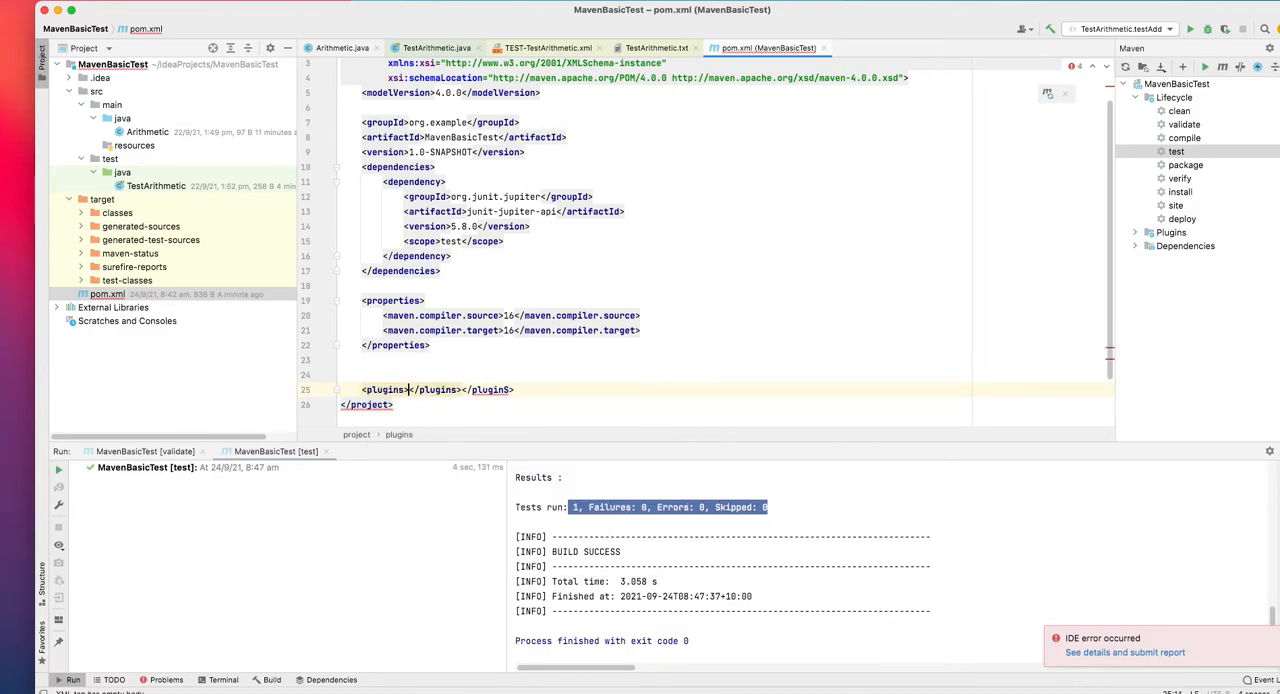
double_click(487, 390)
text(<)
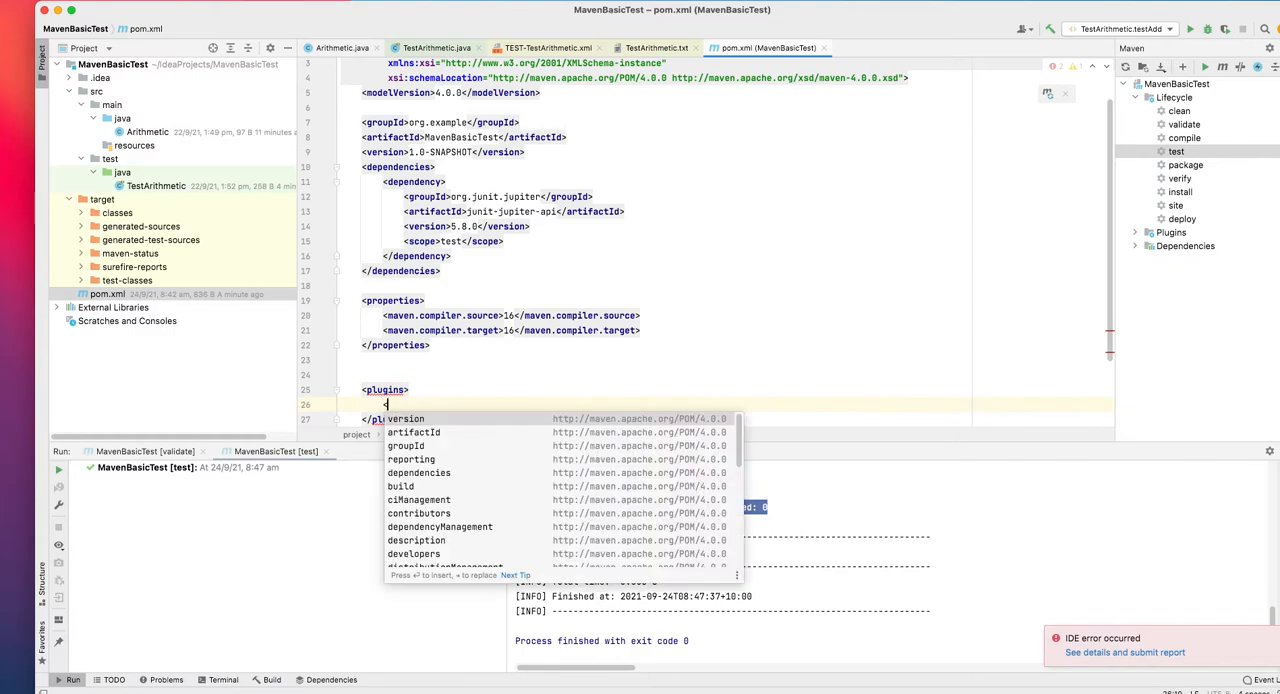
text(pl)
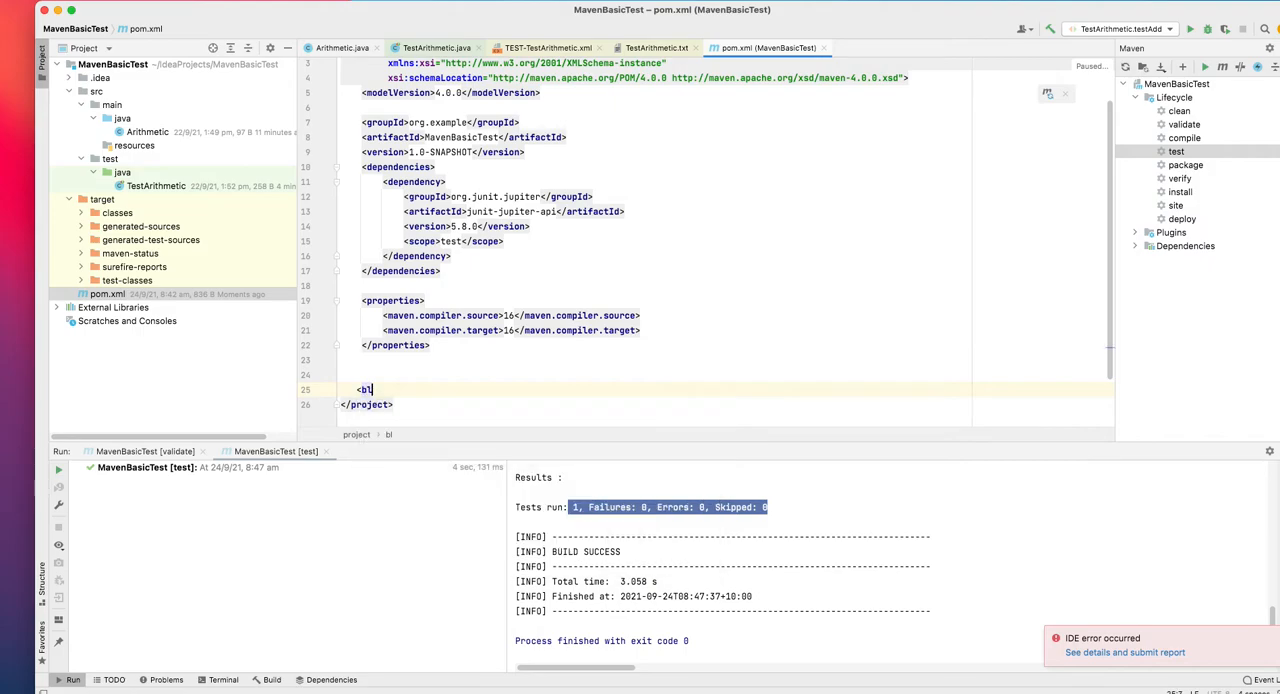
Add a plugins block inside build declaring org.apache.maven.plugins maven-surefire-plugin 3.0.0-M5
text(uild></build></buil)
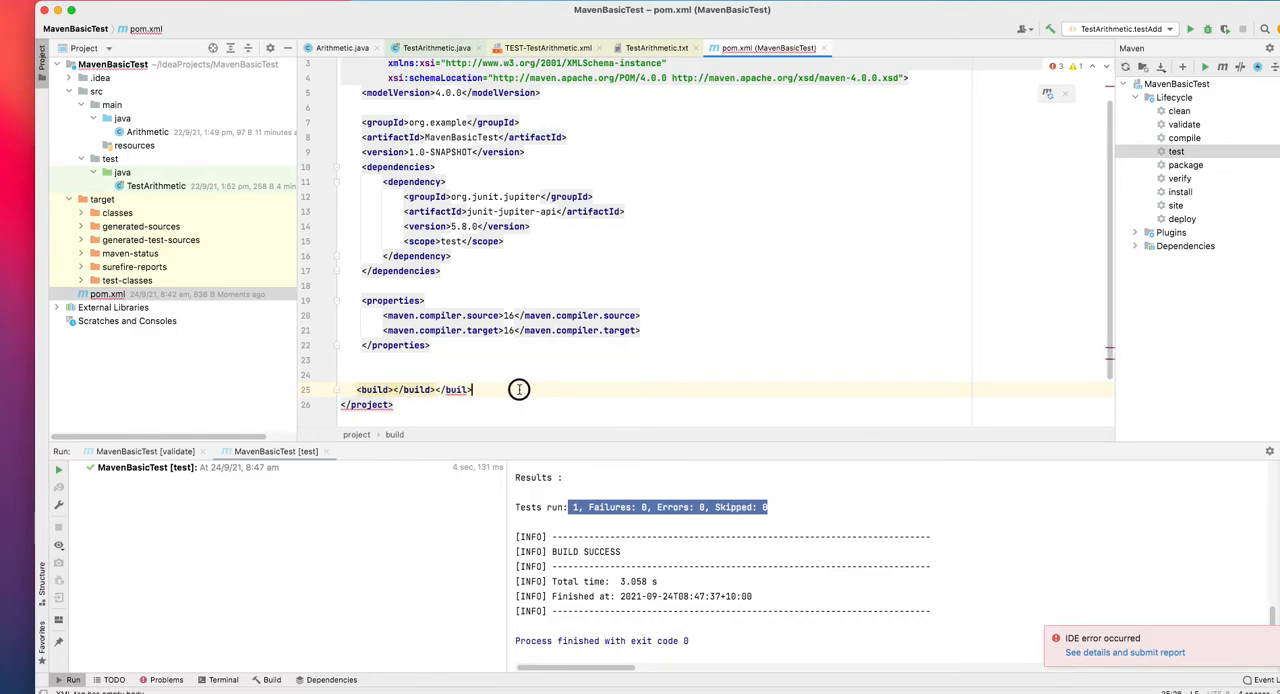
double_click(452, 389)
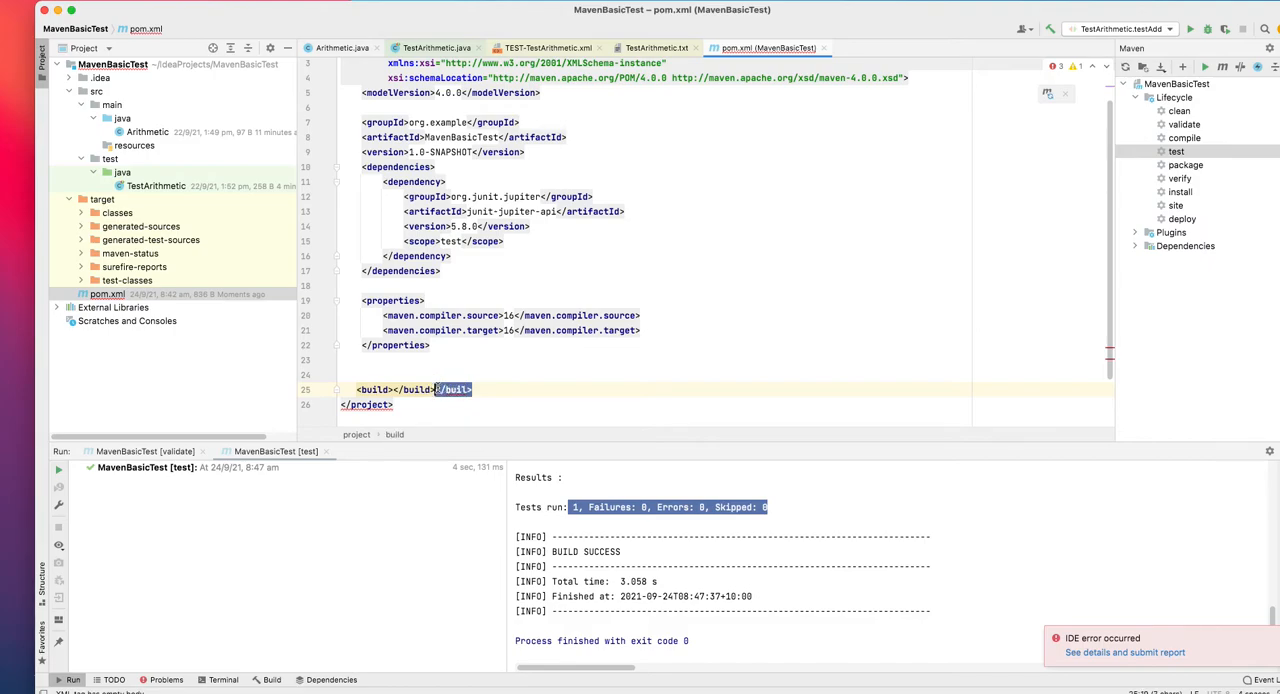
click(435, 389)
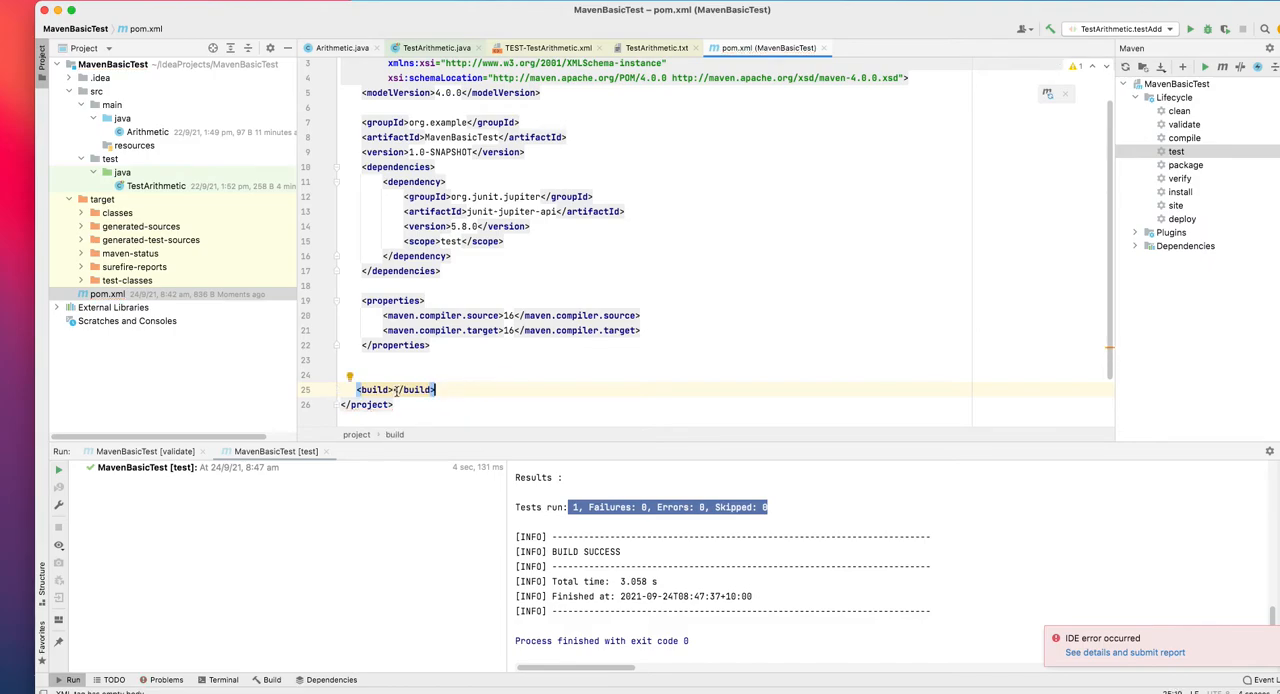
key(enter)
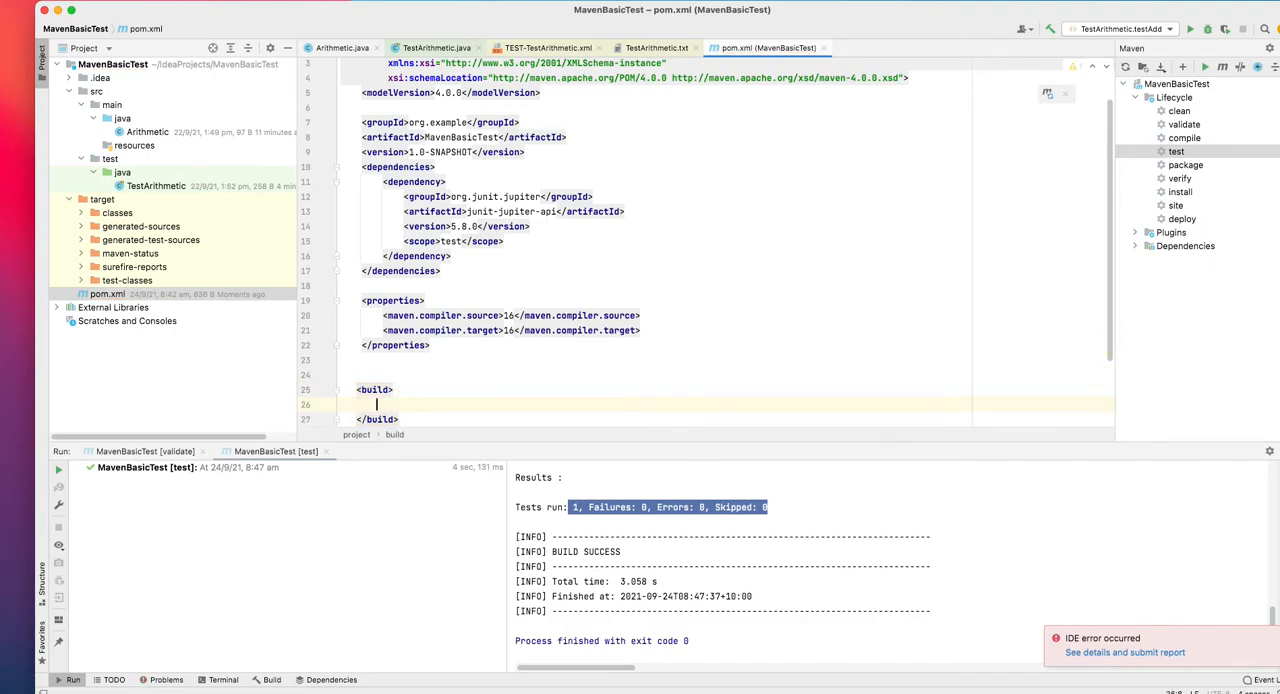
text(<pl)
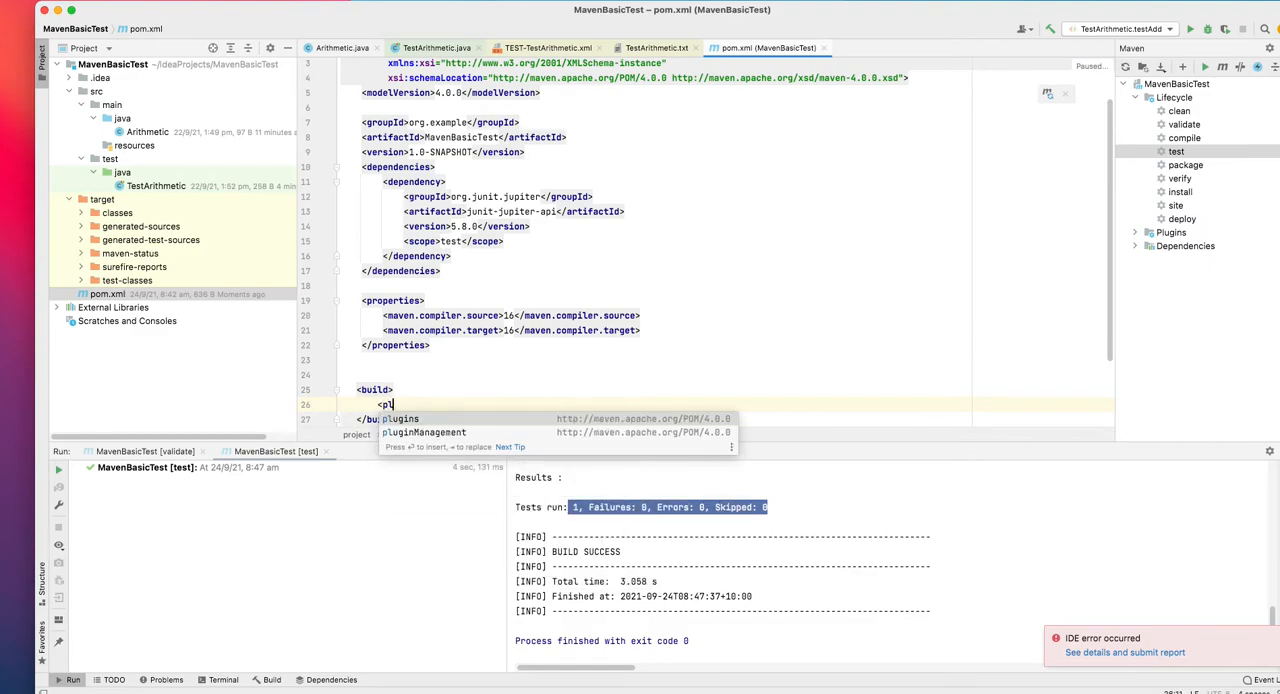
key(Return)
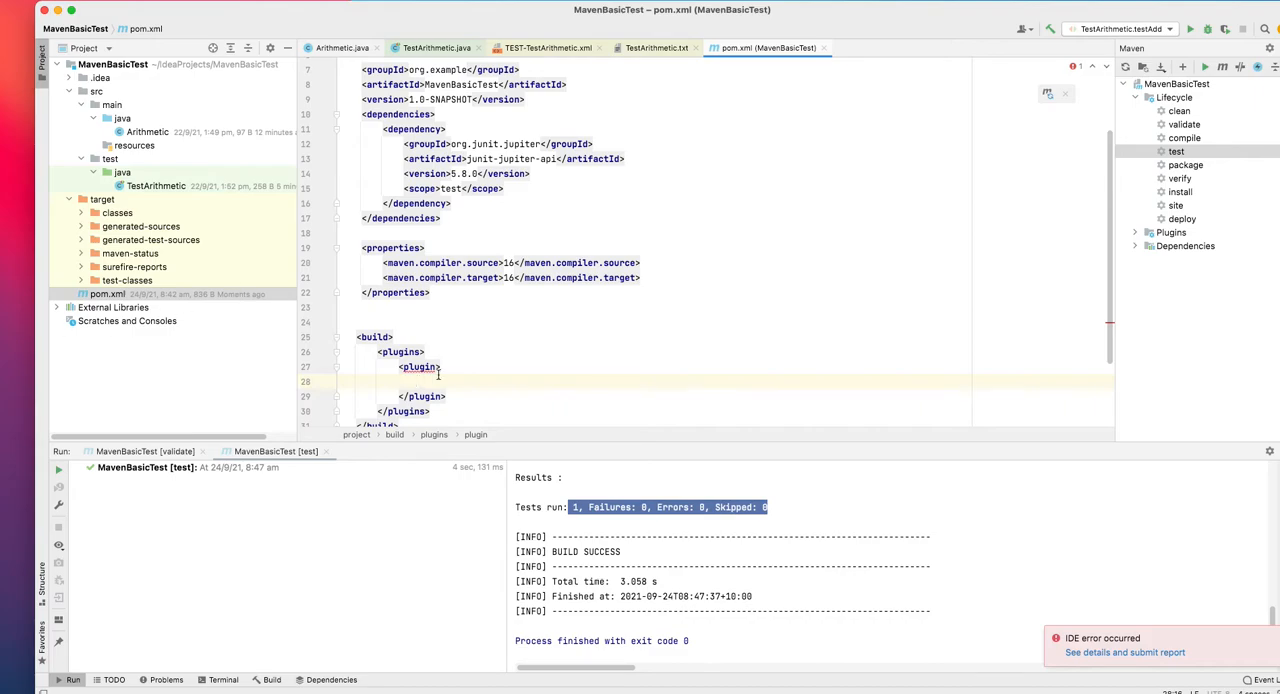
text(<groupId></groupId>)
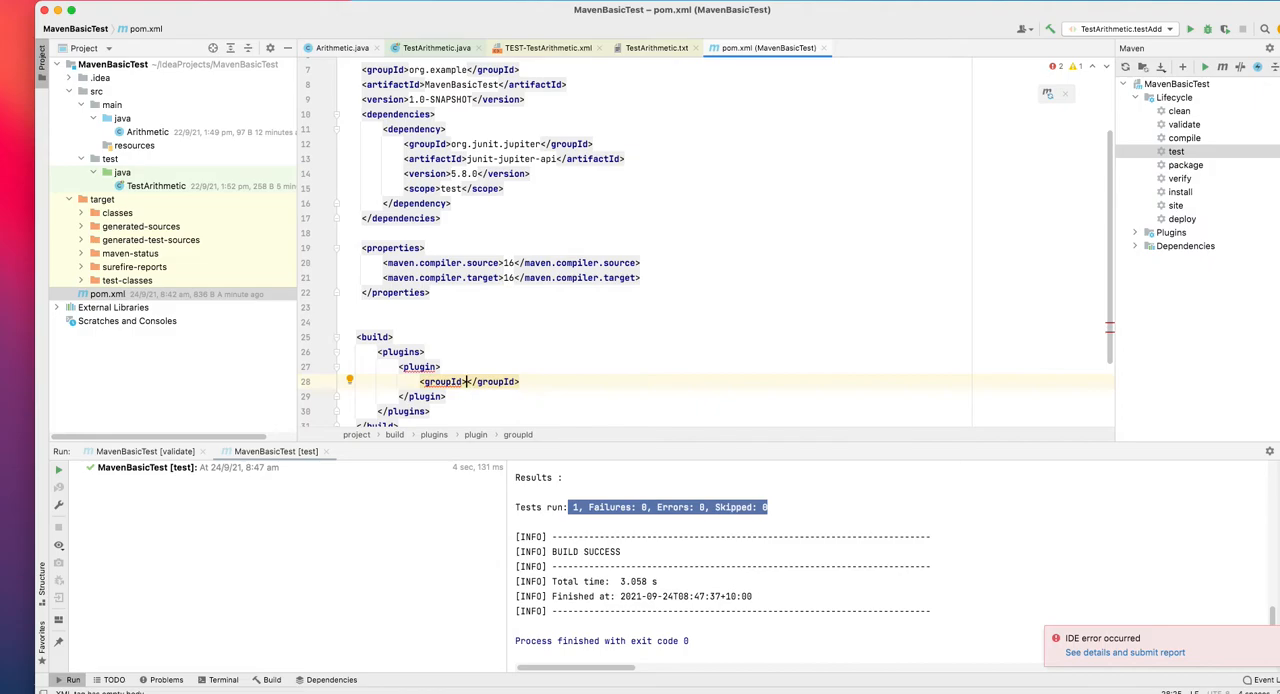
text(p)
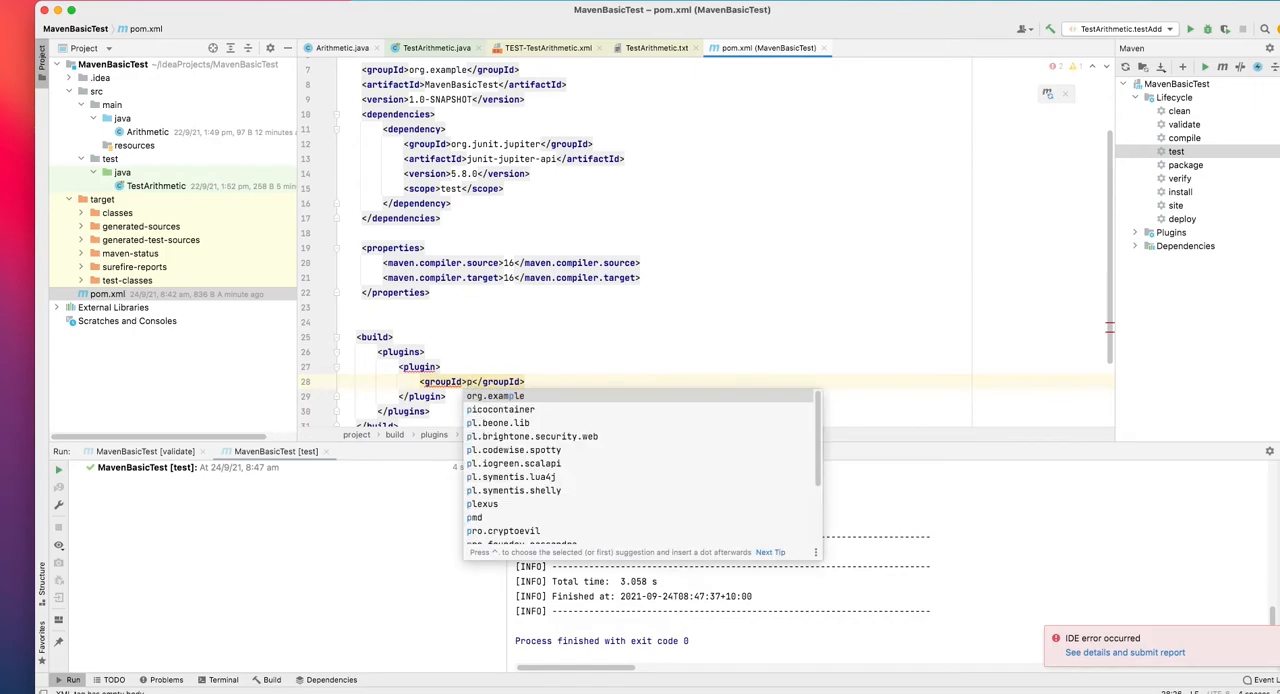
text(org.apache.maven.plugins)
text(<artifactId>maven-surefire-plugin</artifactId>)
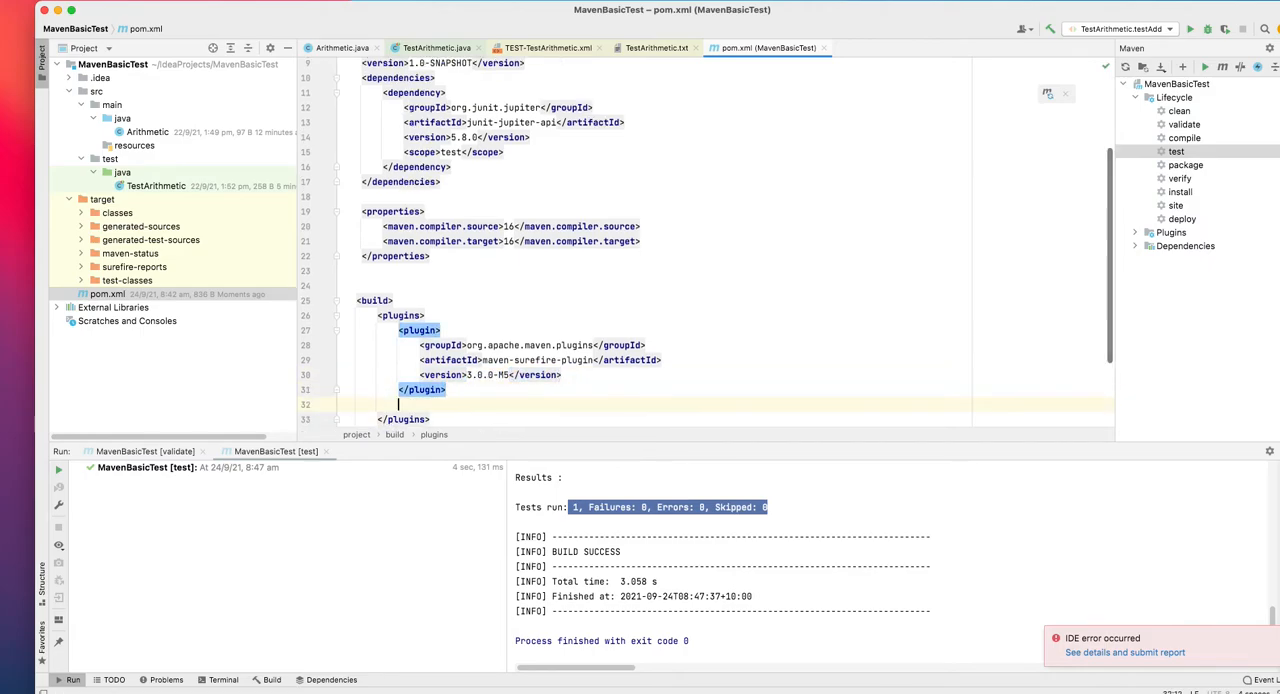
Add a second plugin, org.apache.maven.plugins maven-site-plugin version 3.9.1
text(<version></version>)
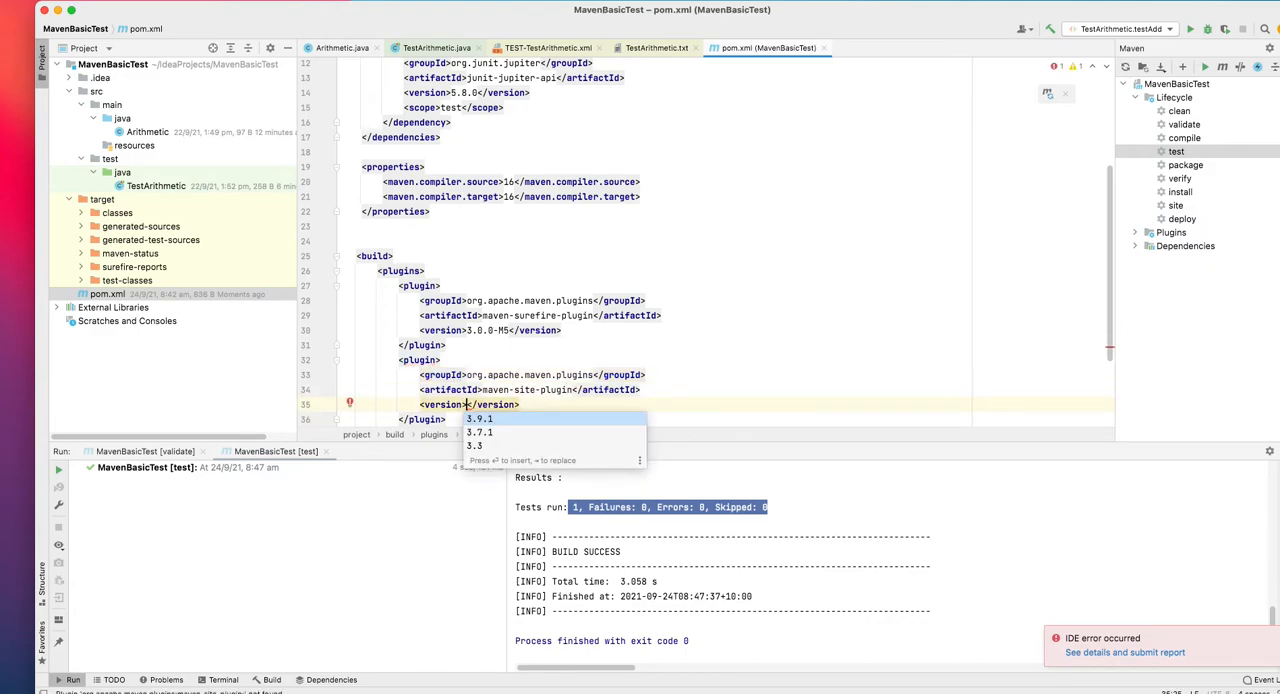
click(480, 419)
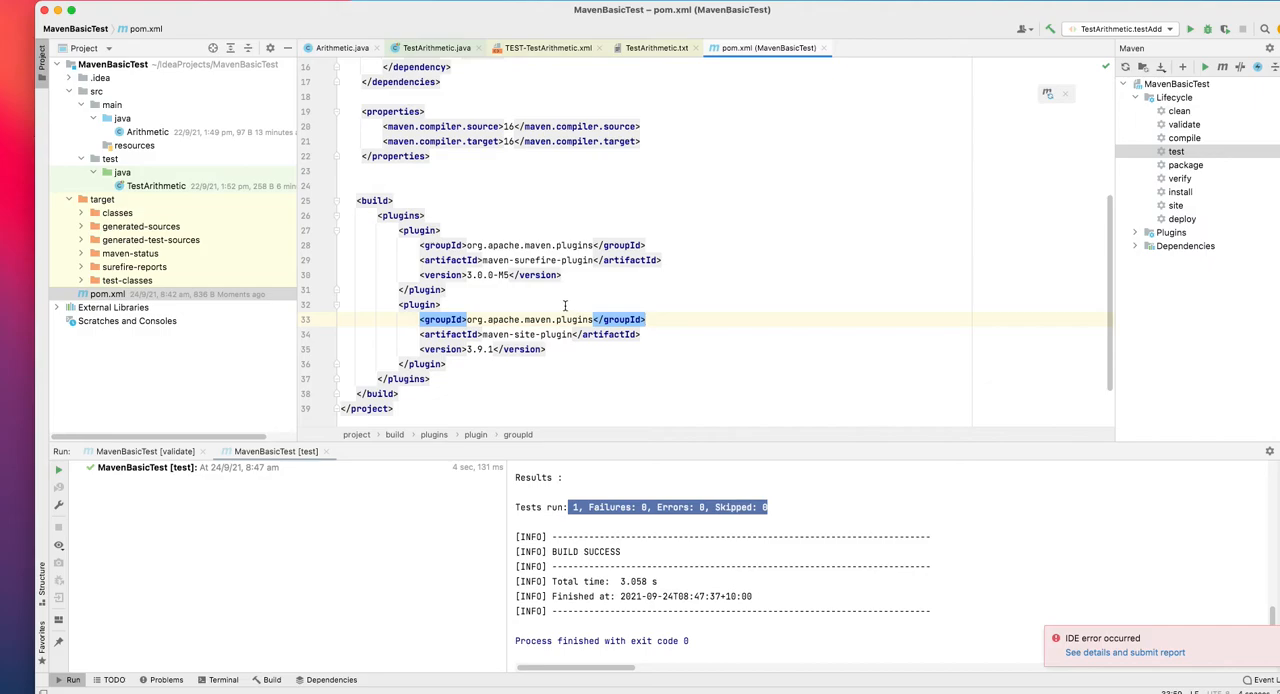
mouse_move(647, 289)
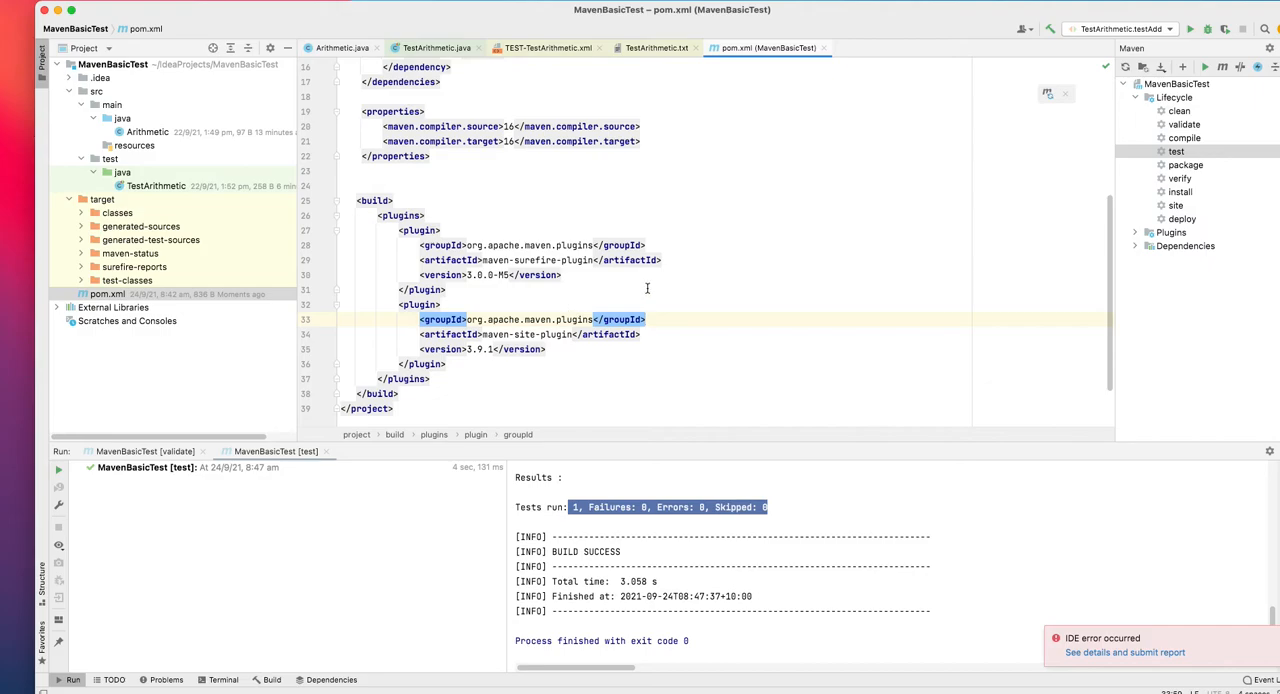
mouse_move(578, 287)
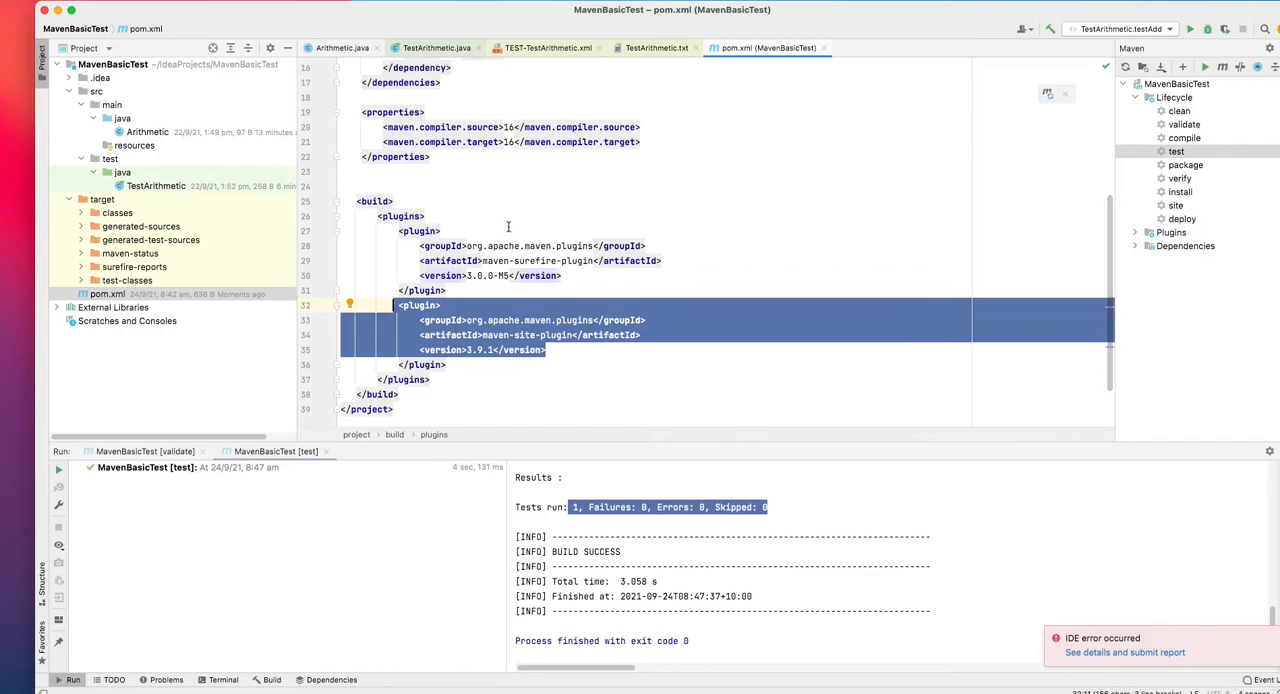
scroll(up, 3)
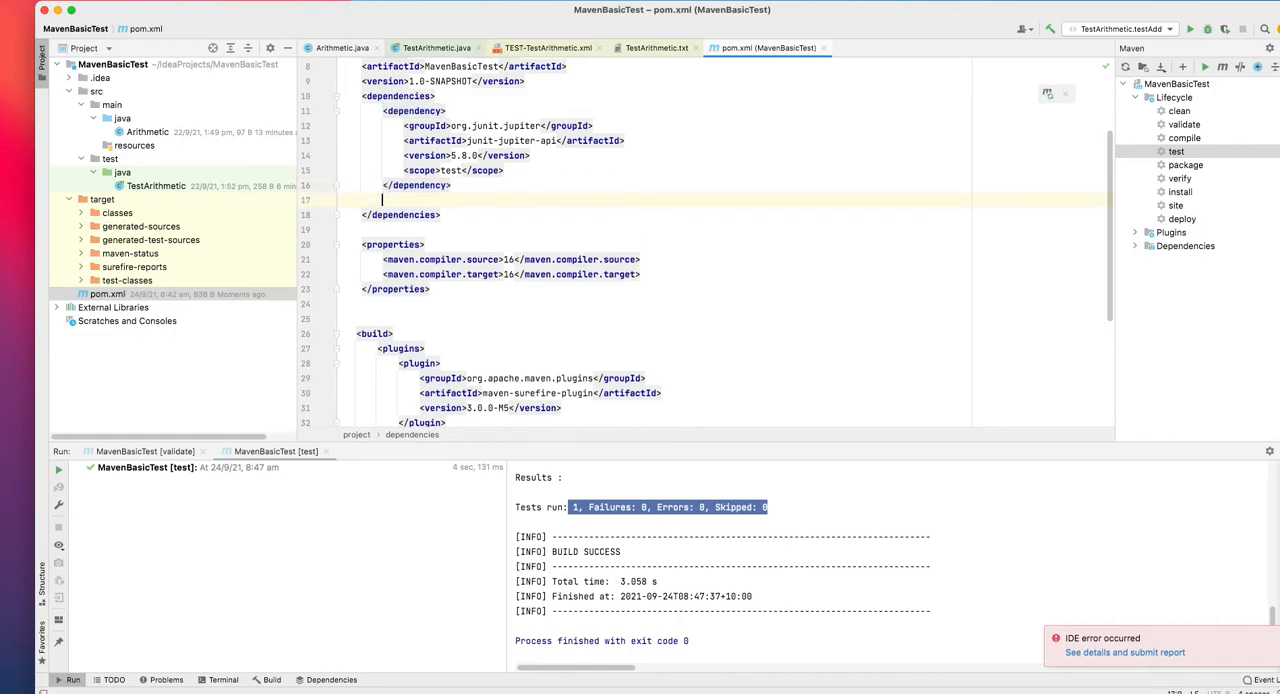
Add the org.junit.jupiter junit-jupiter-engine 5.8.0 dependency with test scope
text(<artifactId></artifactId>)
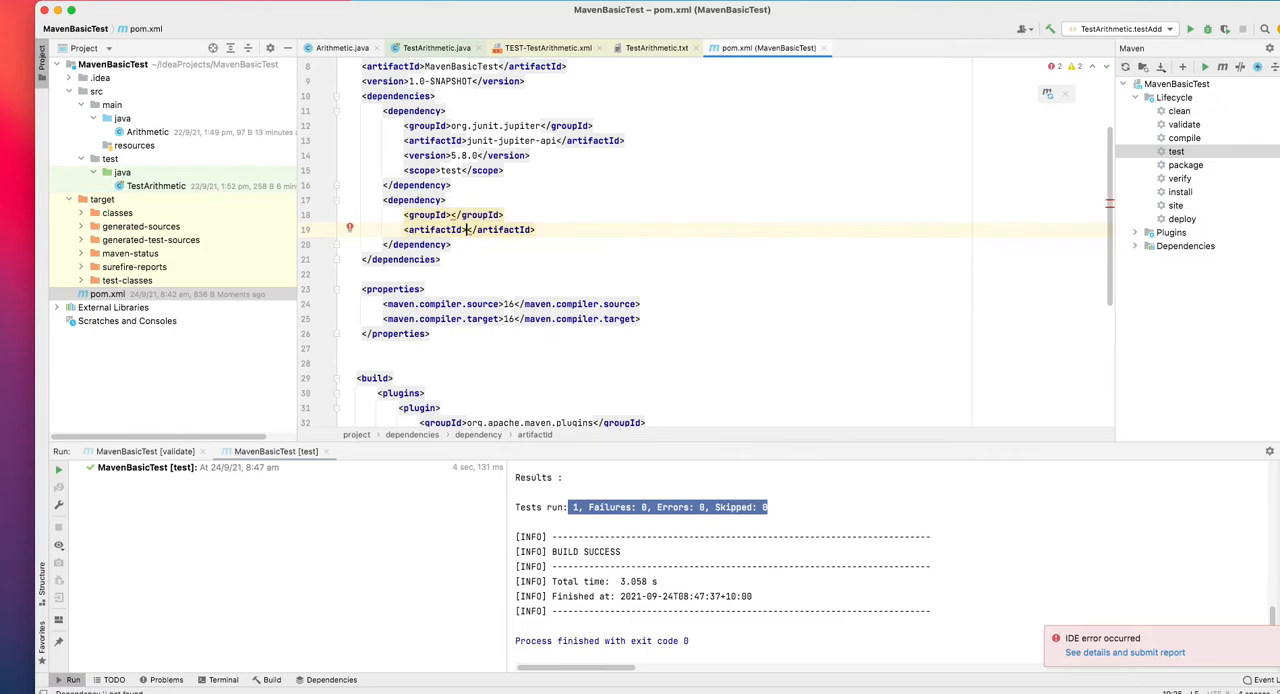
click(452, 214)
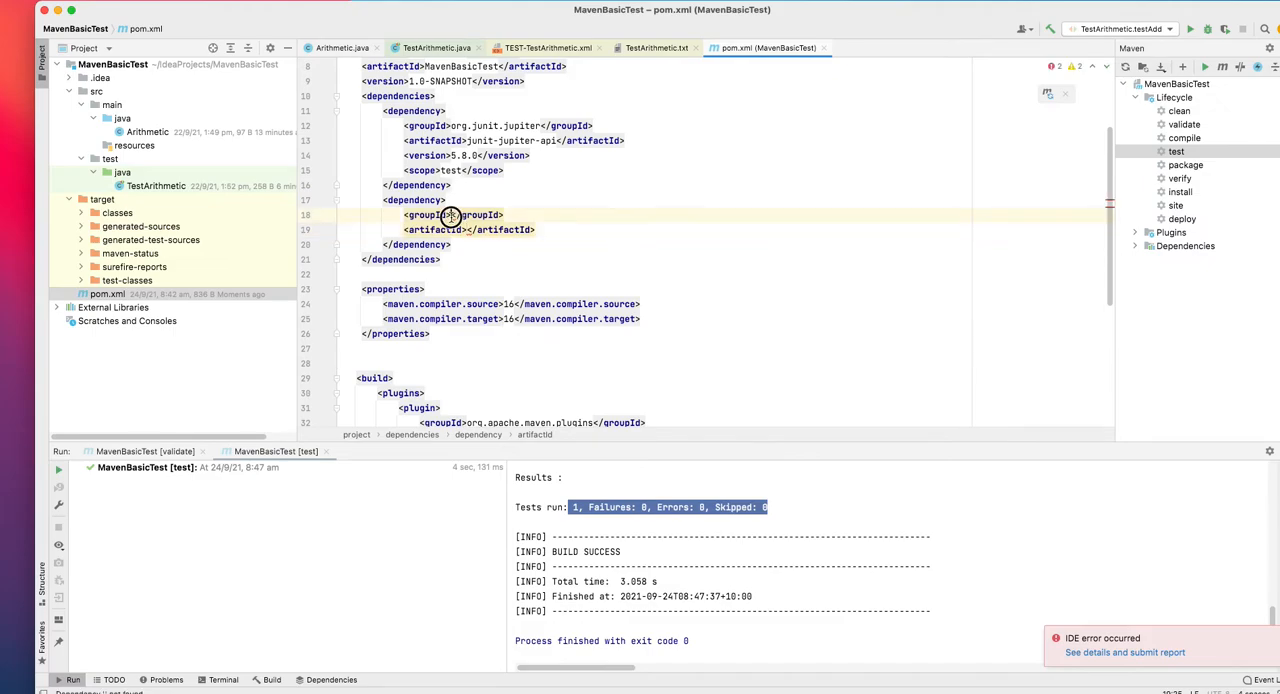
click(451, 214)
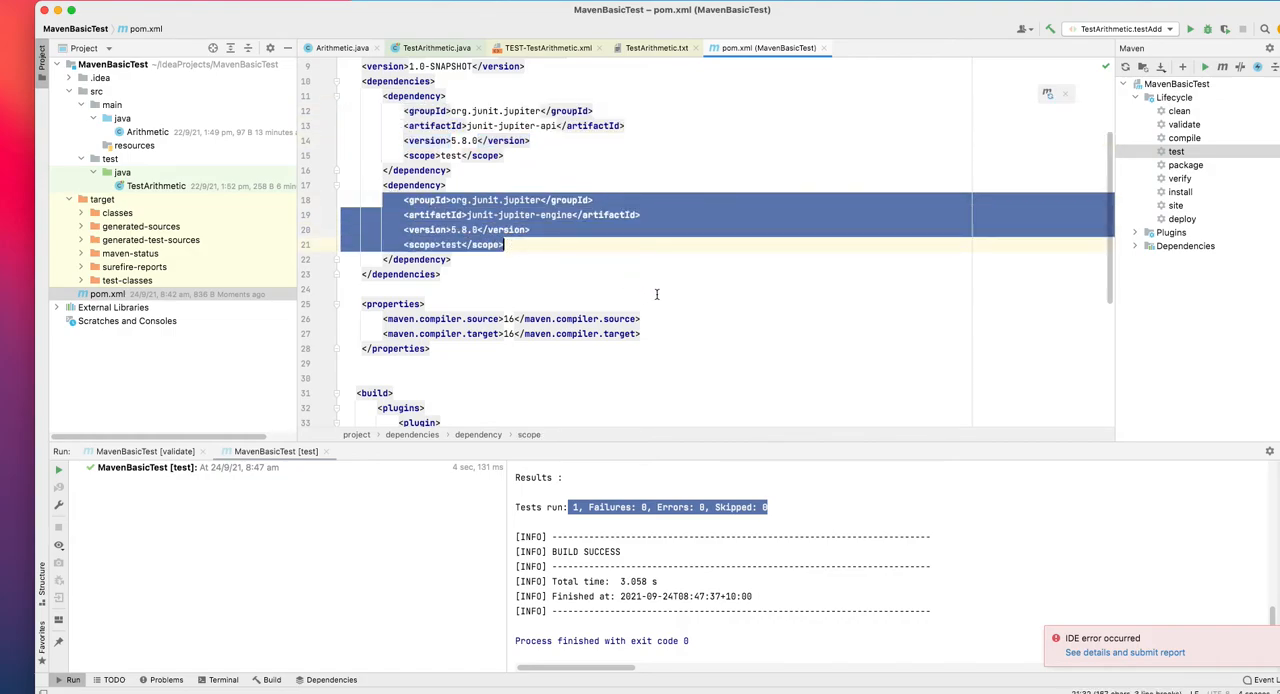
Run the Maven clean, test and site lifecycle phases, each ending in BUILD SUCCESS
scroll(down, 3)
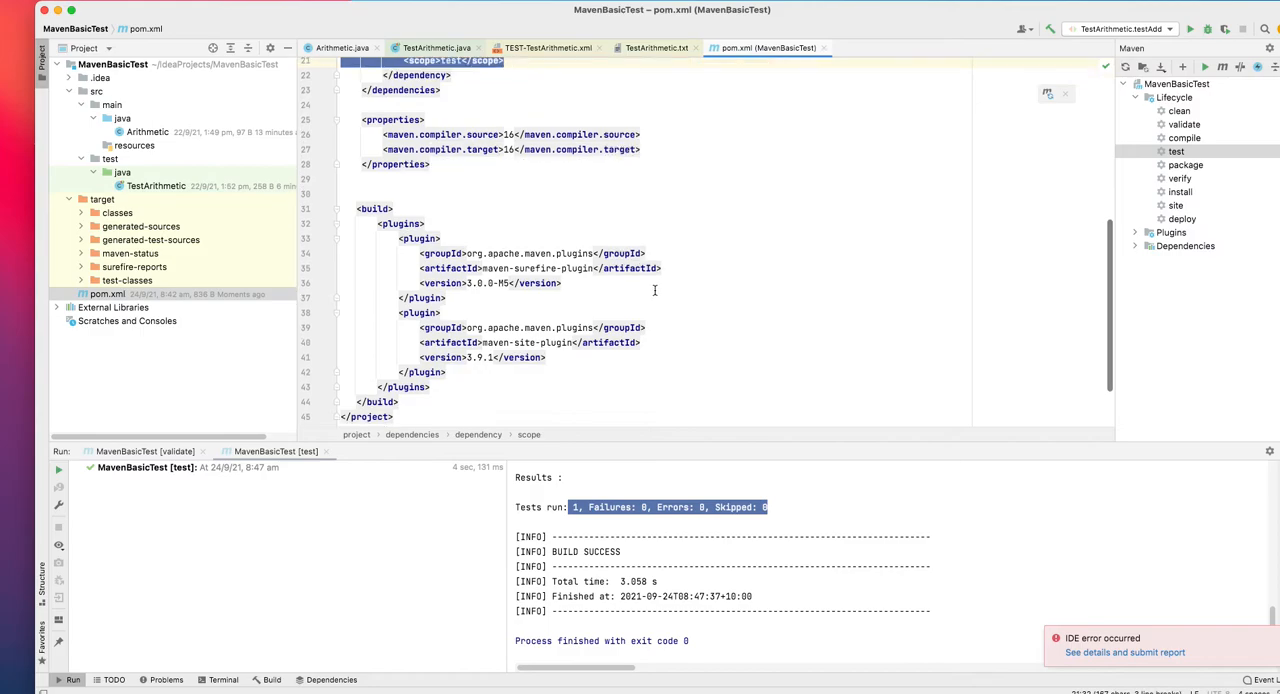
mouse_move(1240, 214)
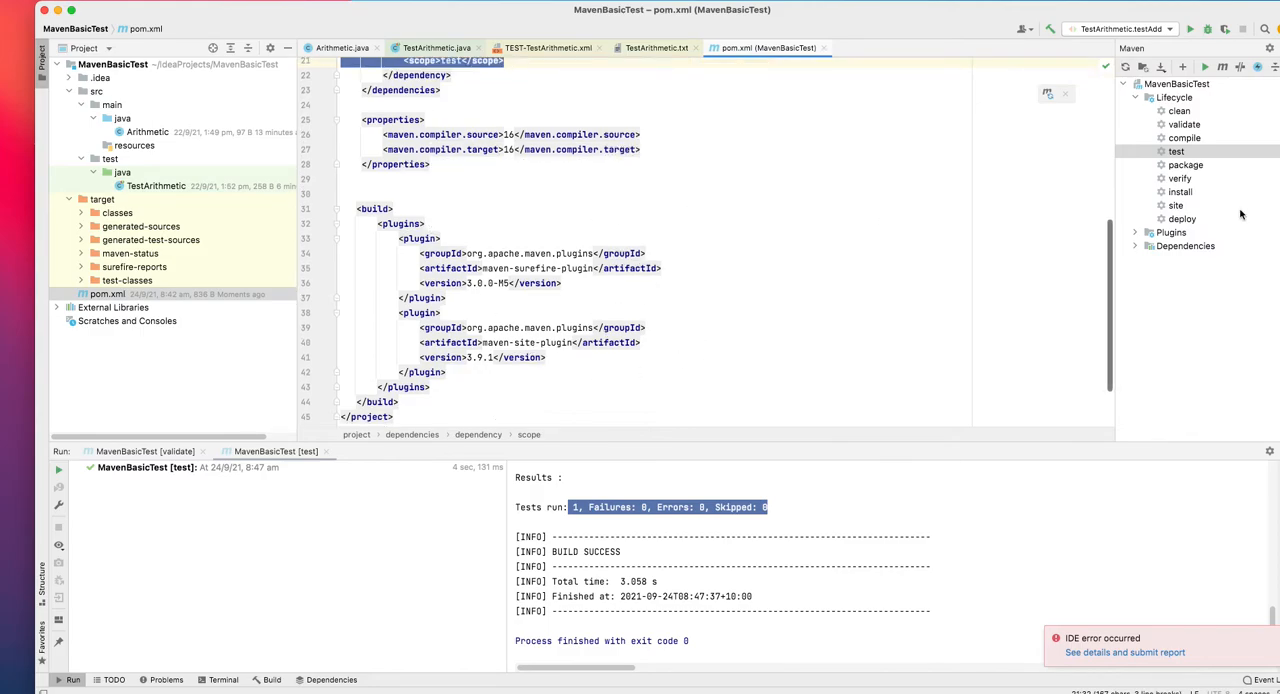
double_click(1178, 110)
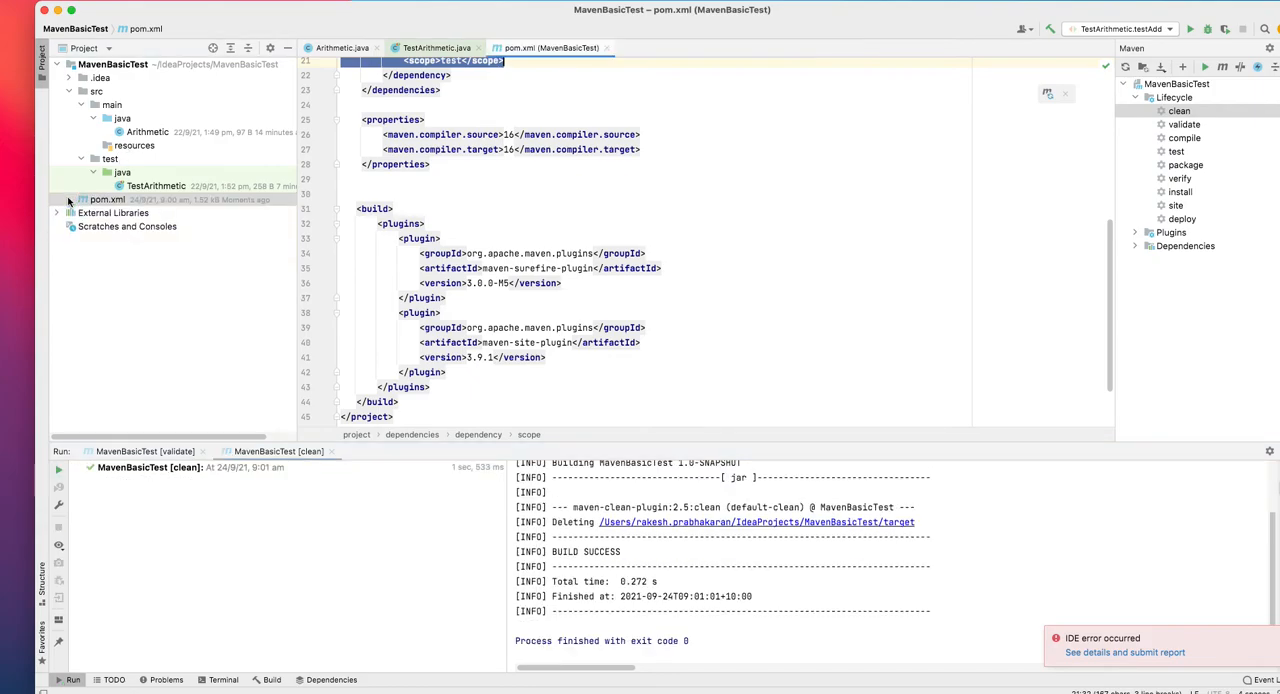
double_click(1176, 151)
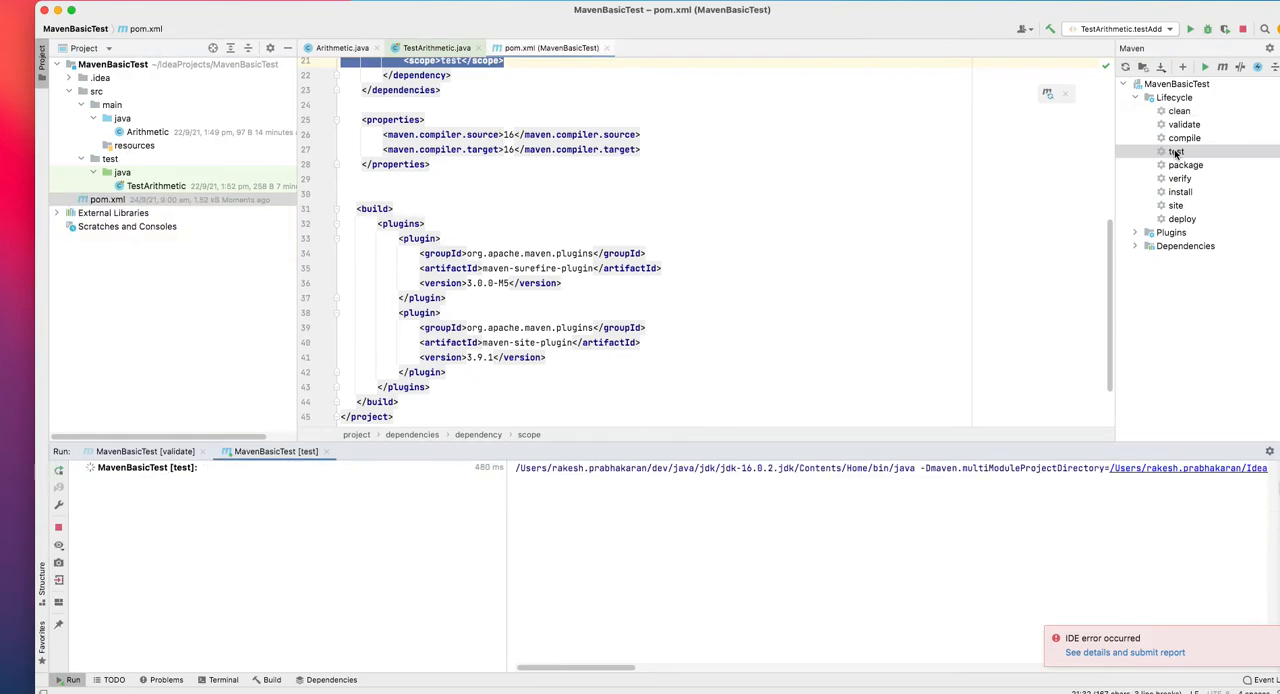
double_click(1176, 151)
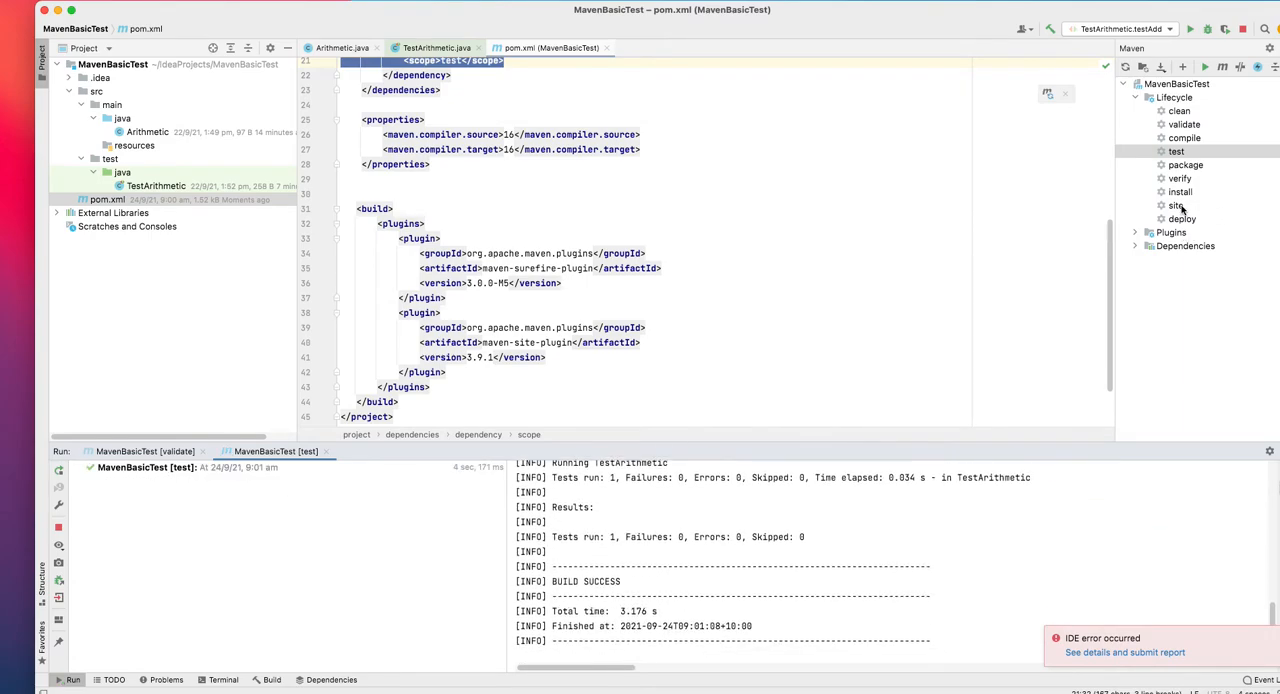
double_click(1174, 205)
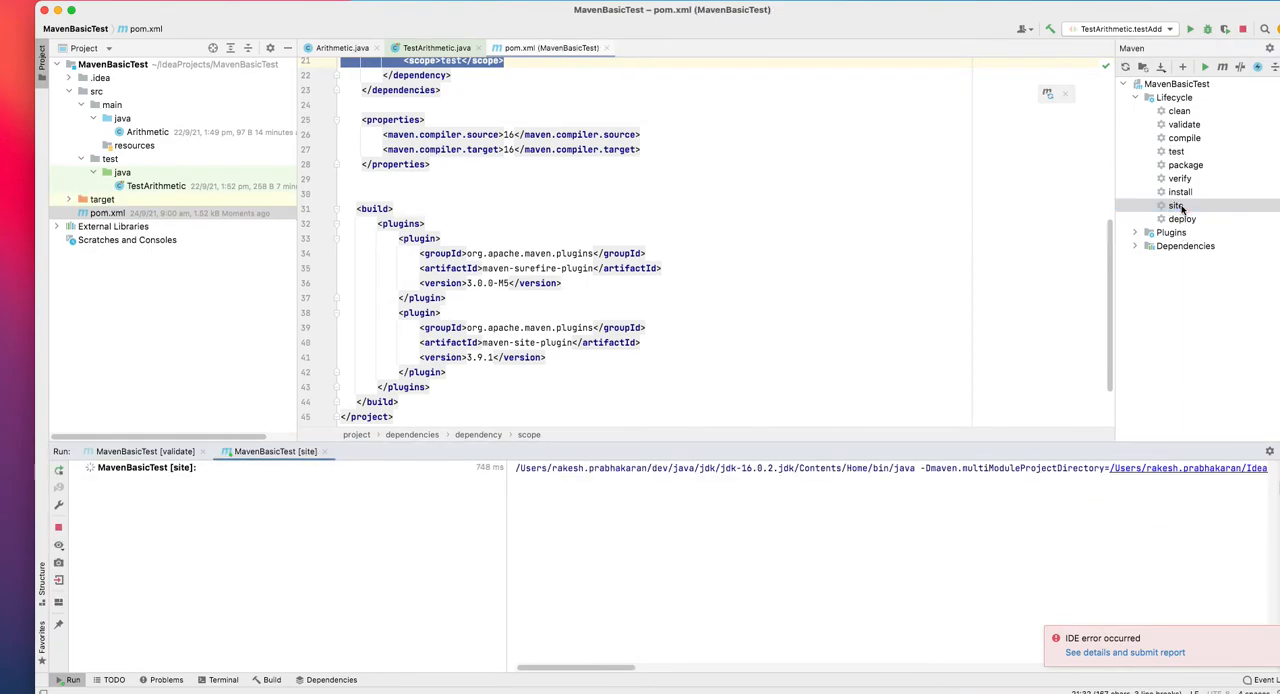
double_click(1176, 205)
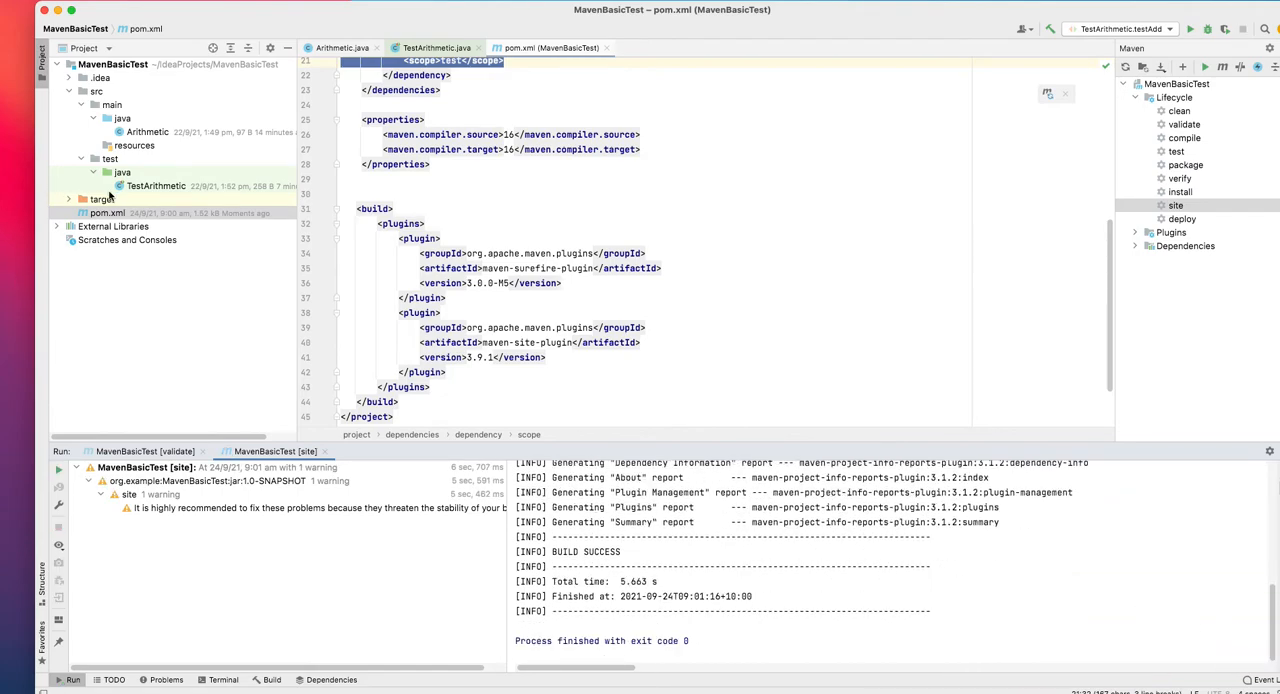
Open the generated target/site/index.html in Chrome
click(69, 199)
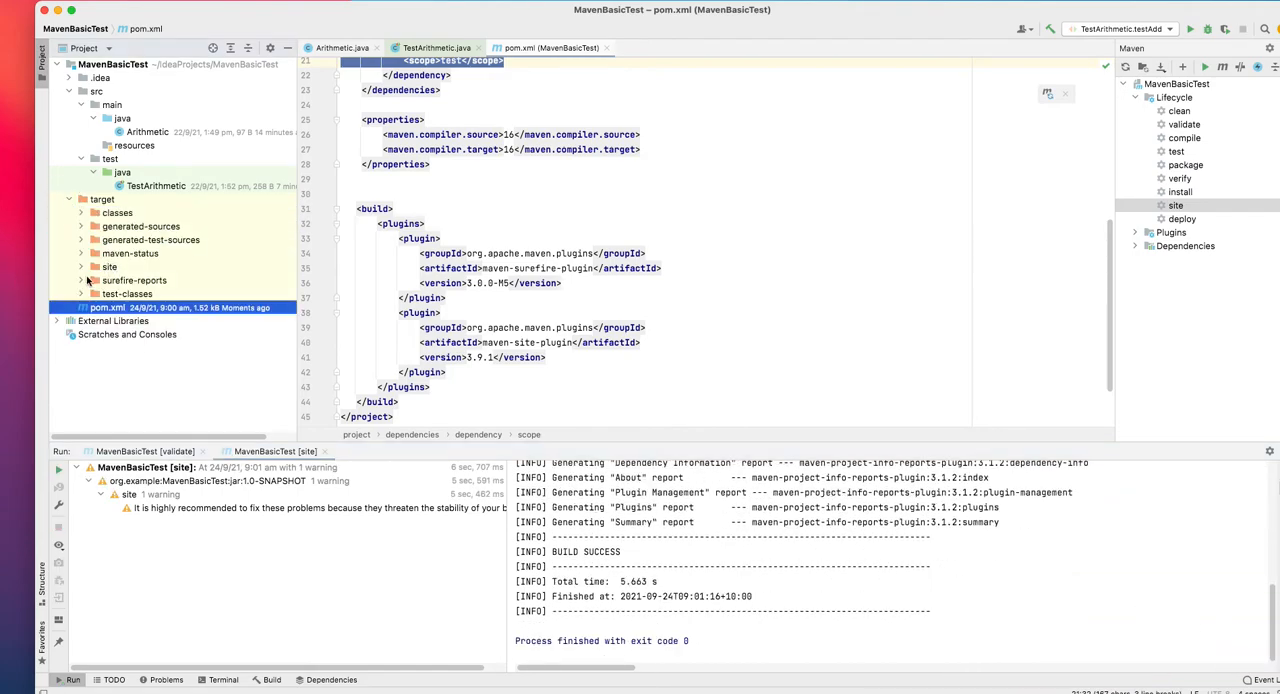
click(109, 267)
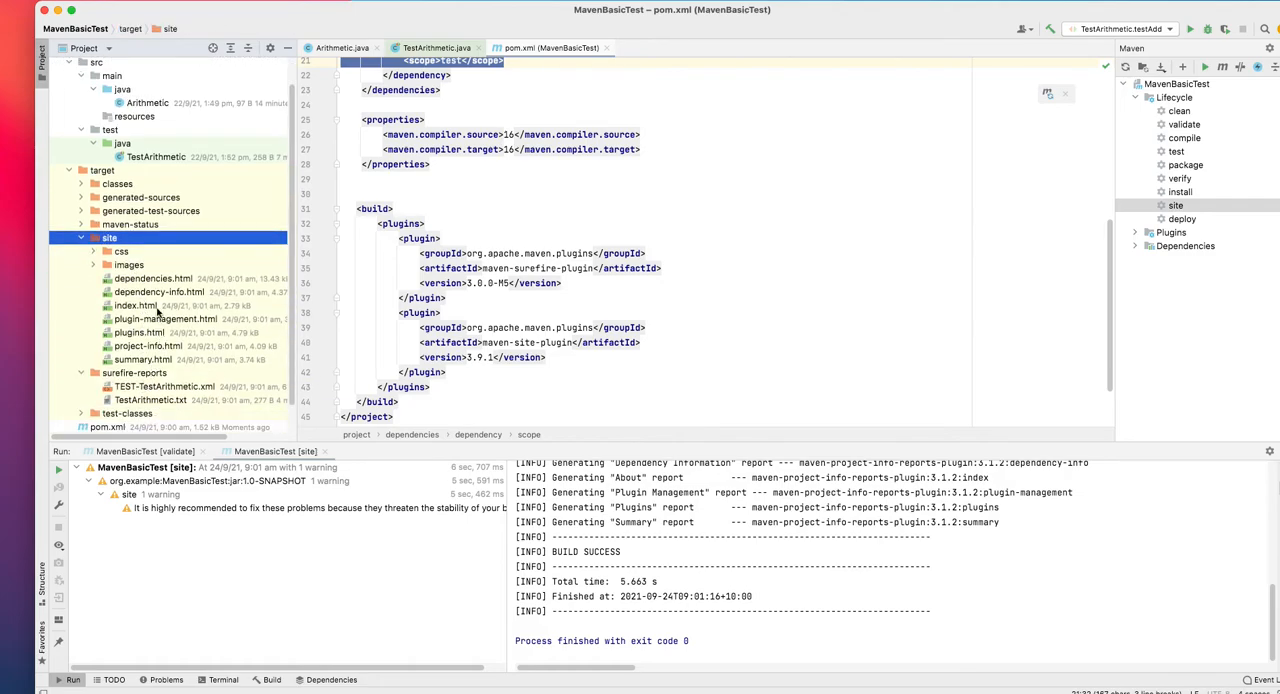
right_click(135, 305)
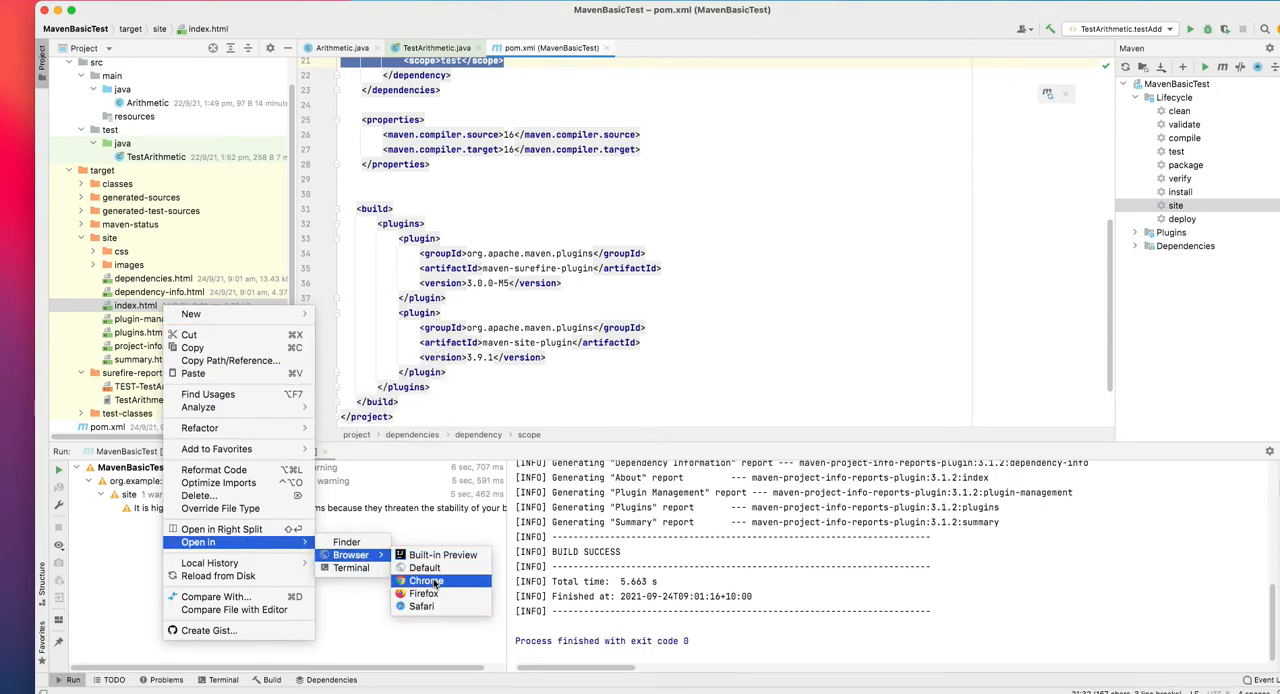
click(426, 581)
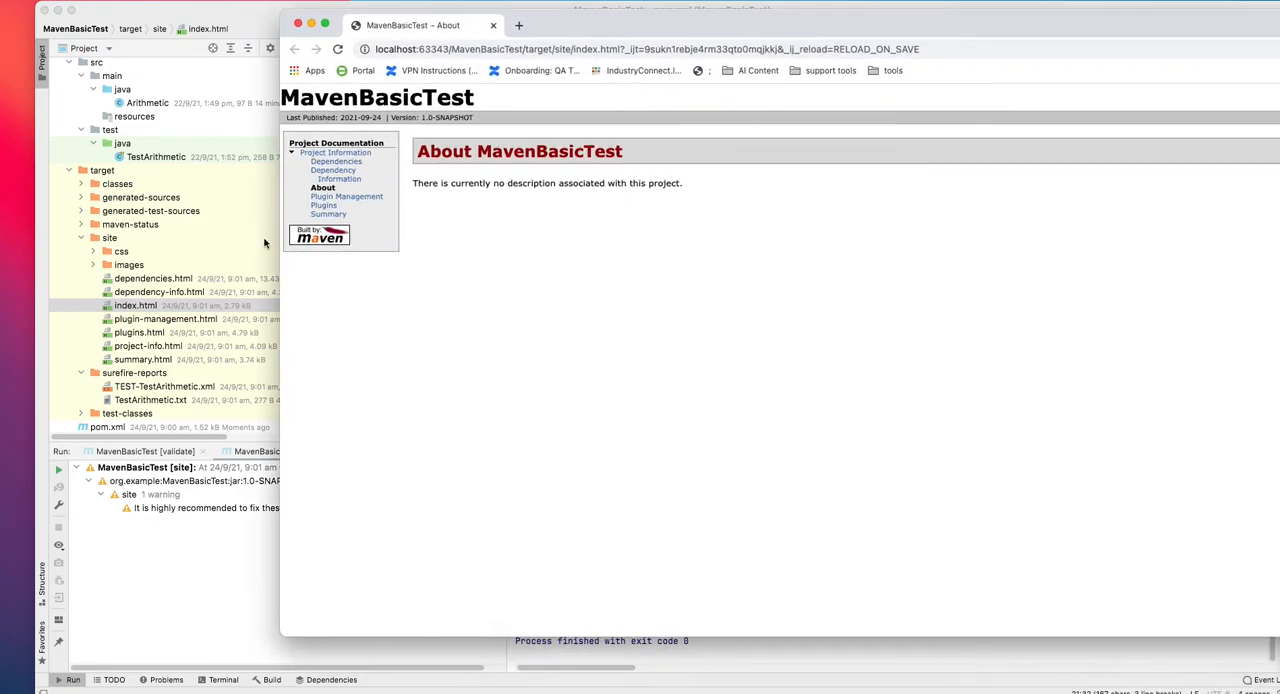
Leave Chrome and return to pom.xml in IntelliJ IDEA
click(328, 214)
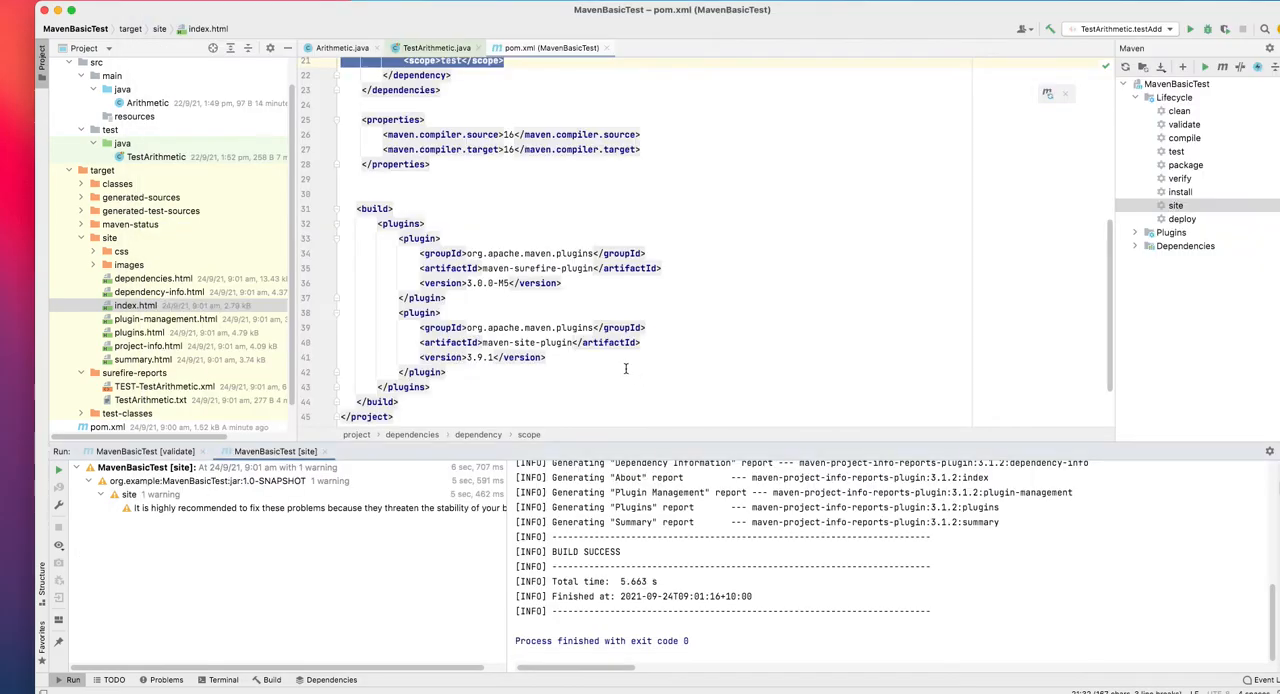
Start a new line after the build section for the reporting block
click(380, 401)
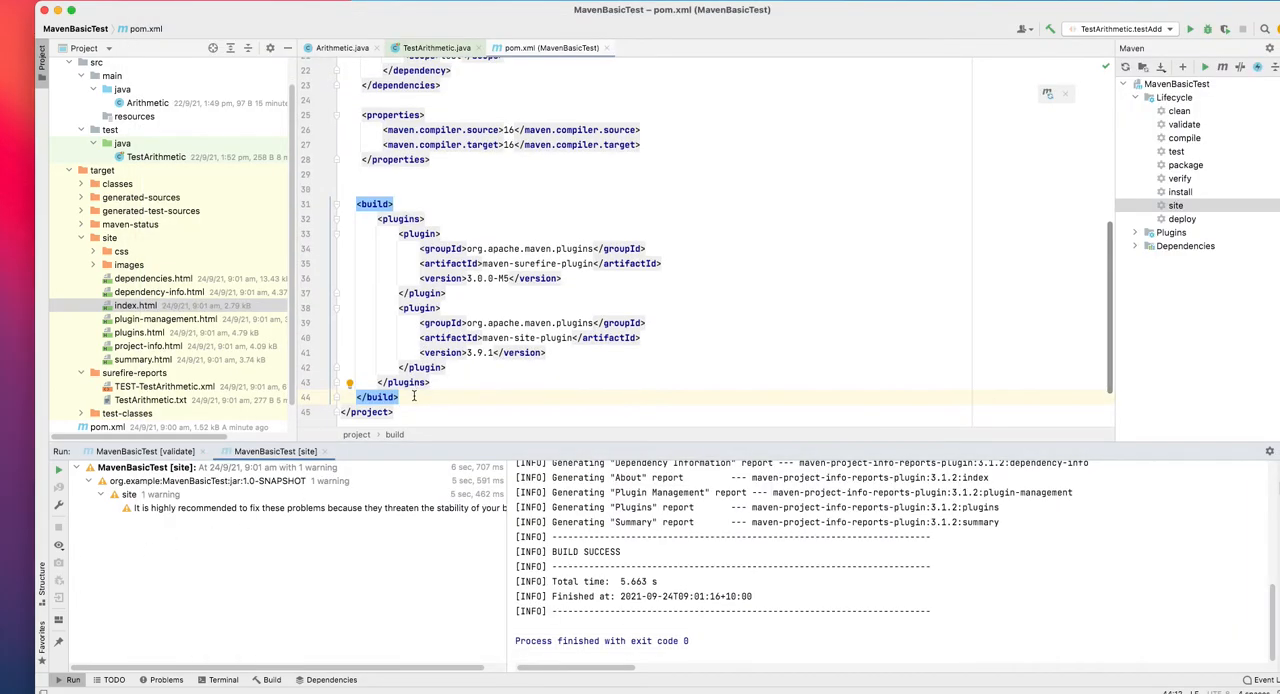
key(enter)
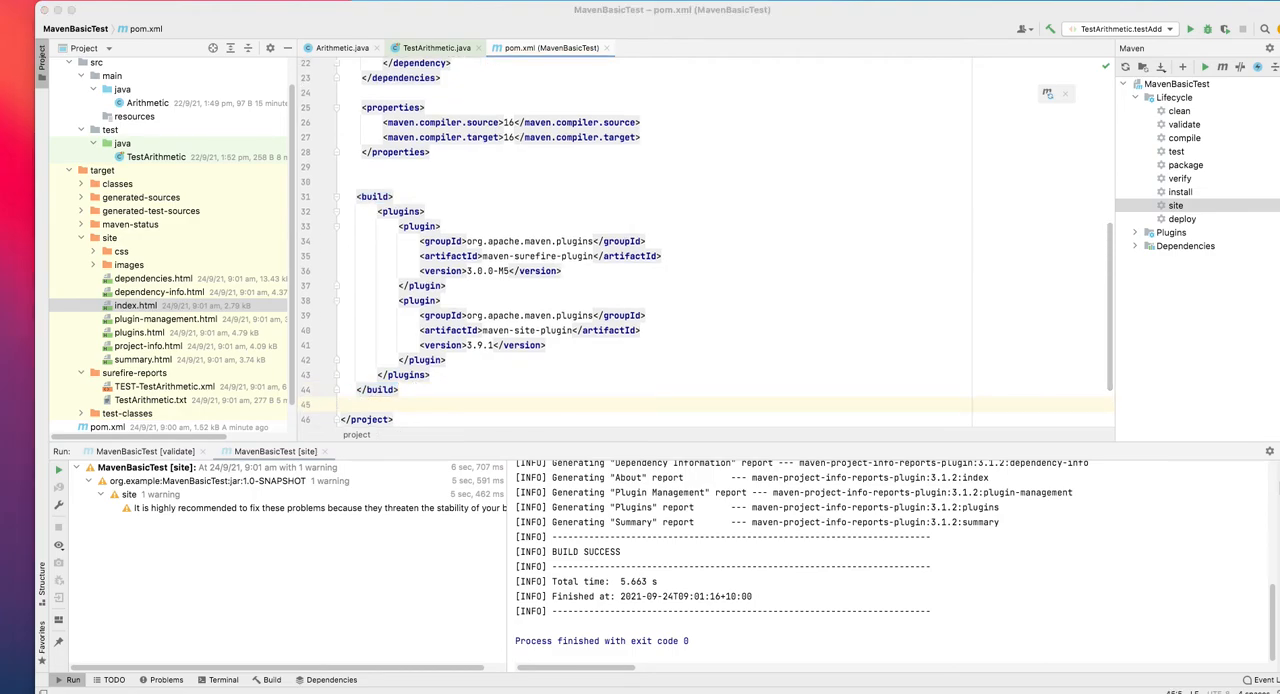
mouse_move(297, 403)
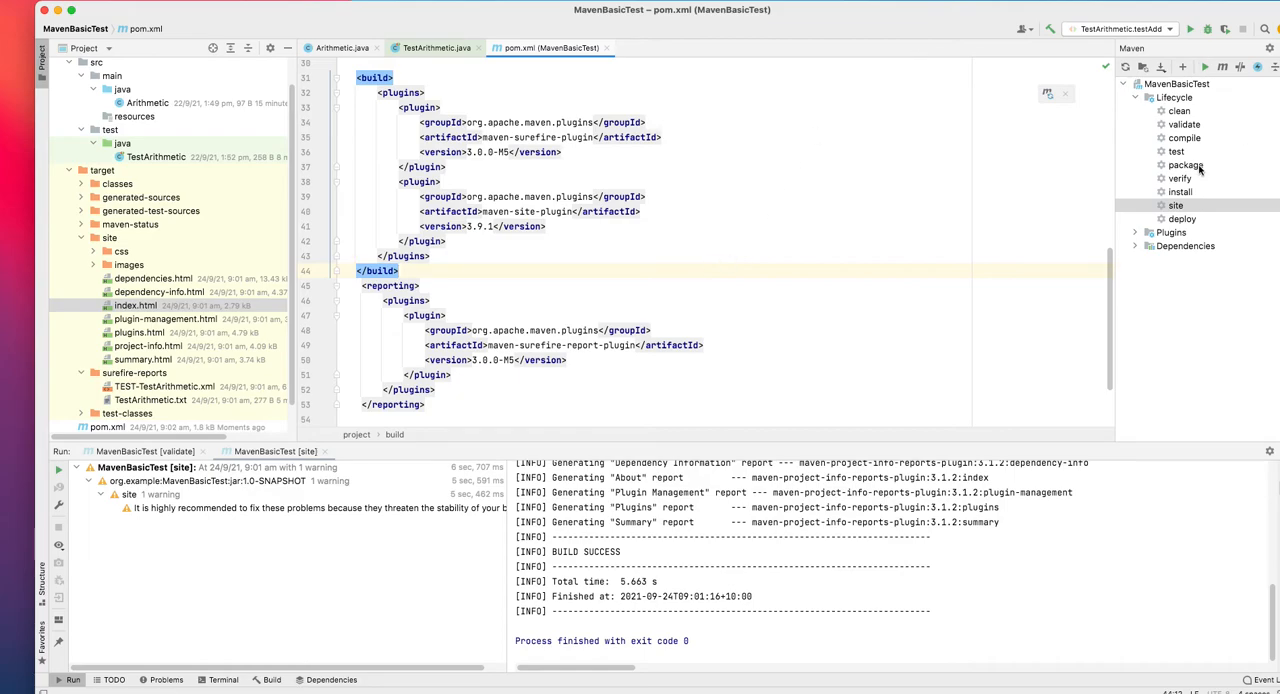
Run the Maven 'site' goal and open the generated index.html in Chrome
double_click(1176, 205)
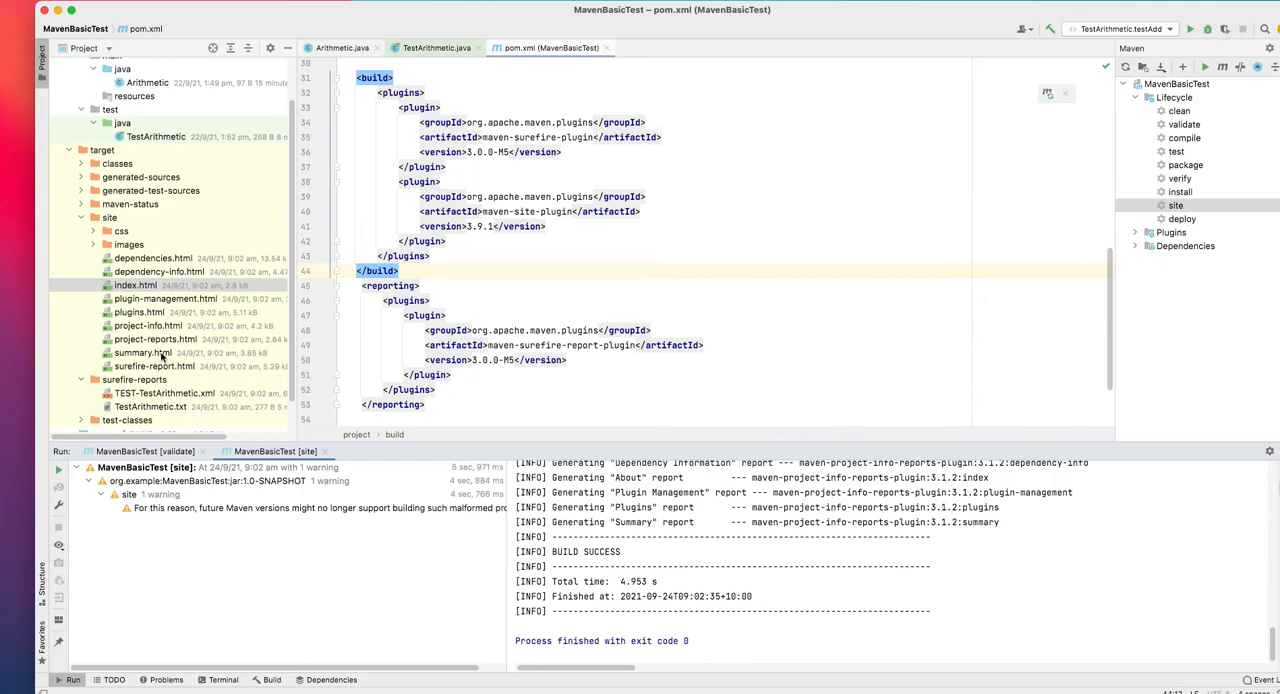
right_click(147, 285)
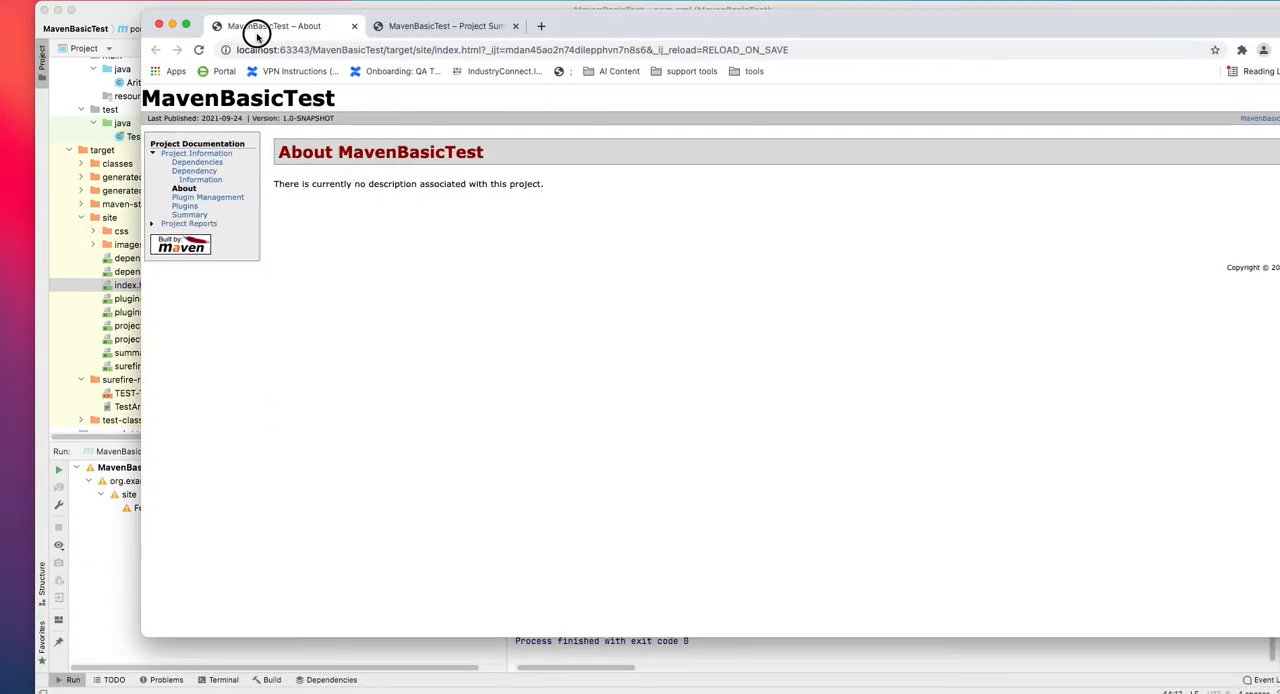
Open the Surefire Report and review its summary: 1 test, 0 failures, 100% success, testAdd
click(192, 223)
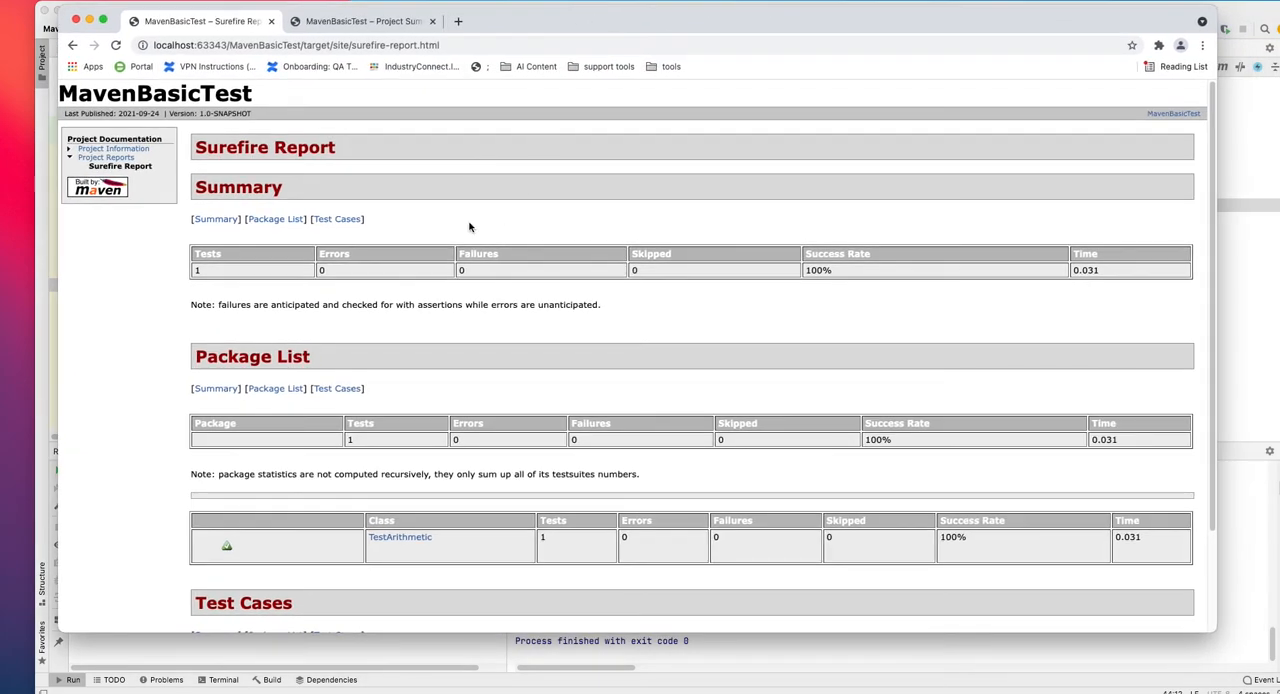
mouse_move(220, 276)
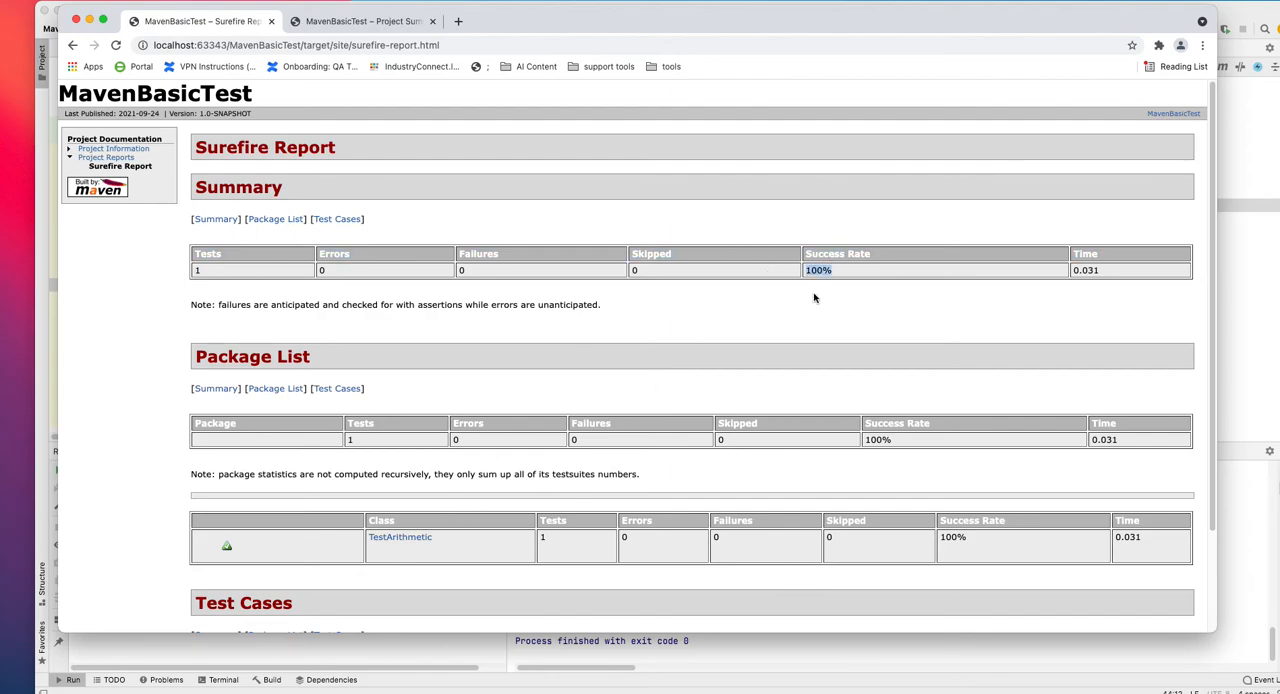
scroll(down, 3)
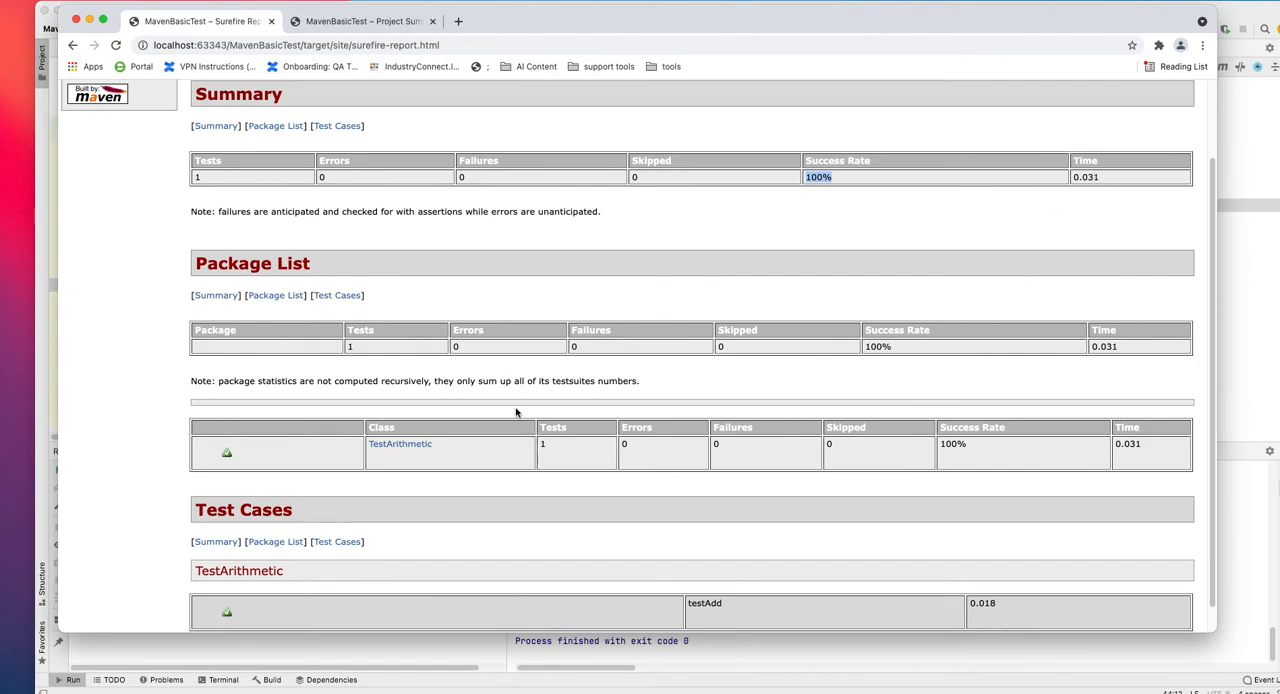
scroll(down, 3)
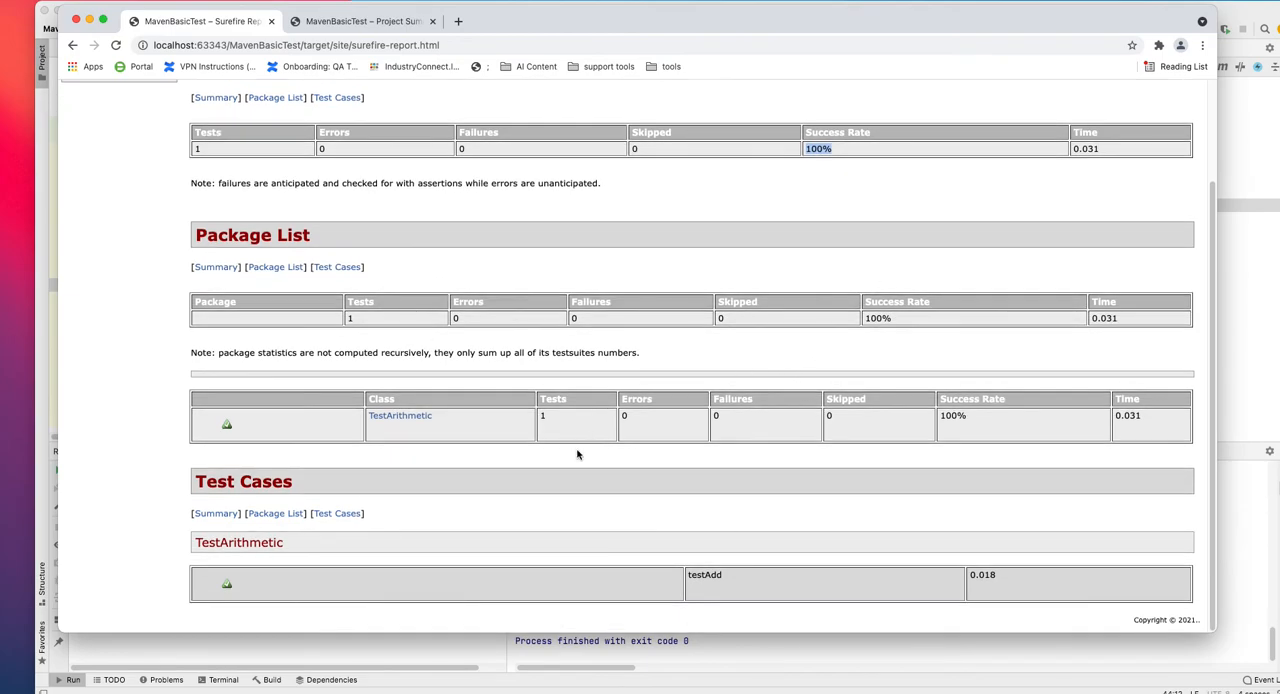
mouse_move(400, 415)
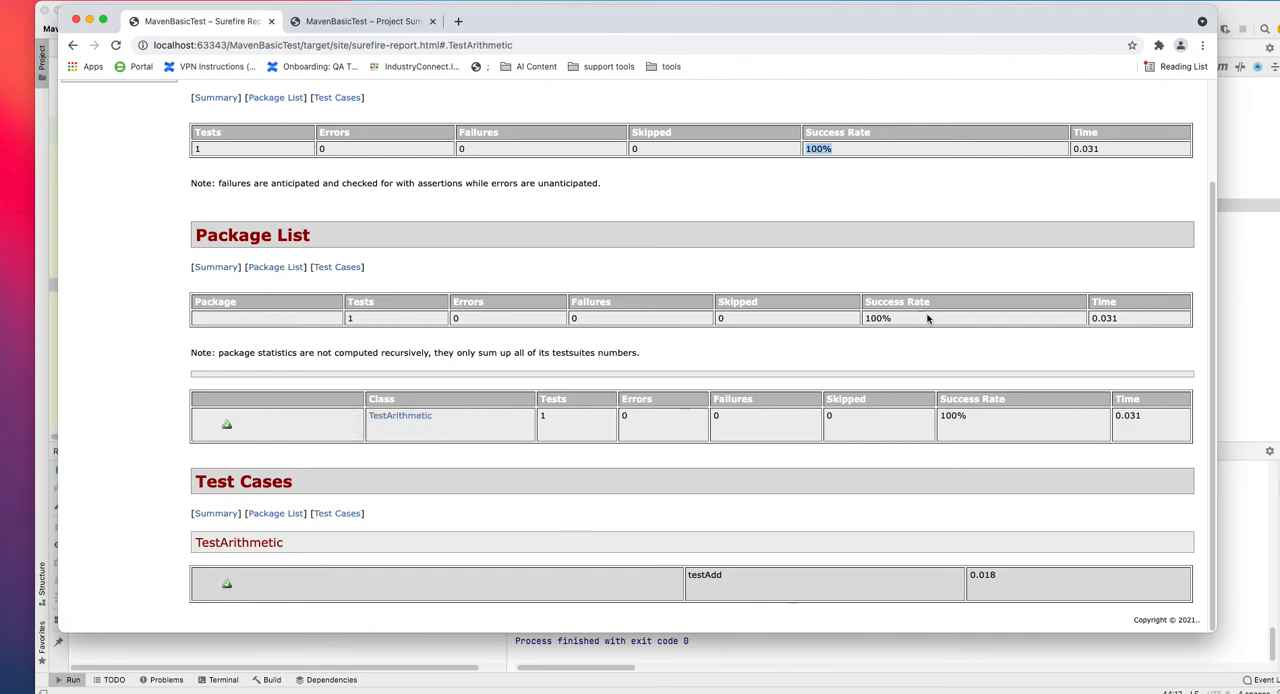
scroll(up, 3)
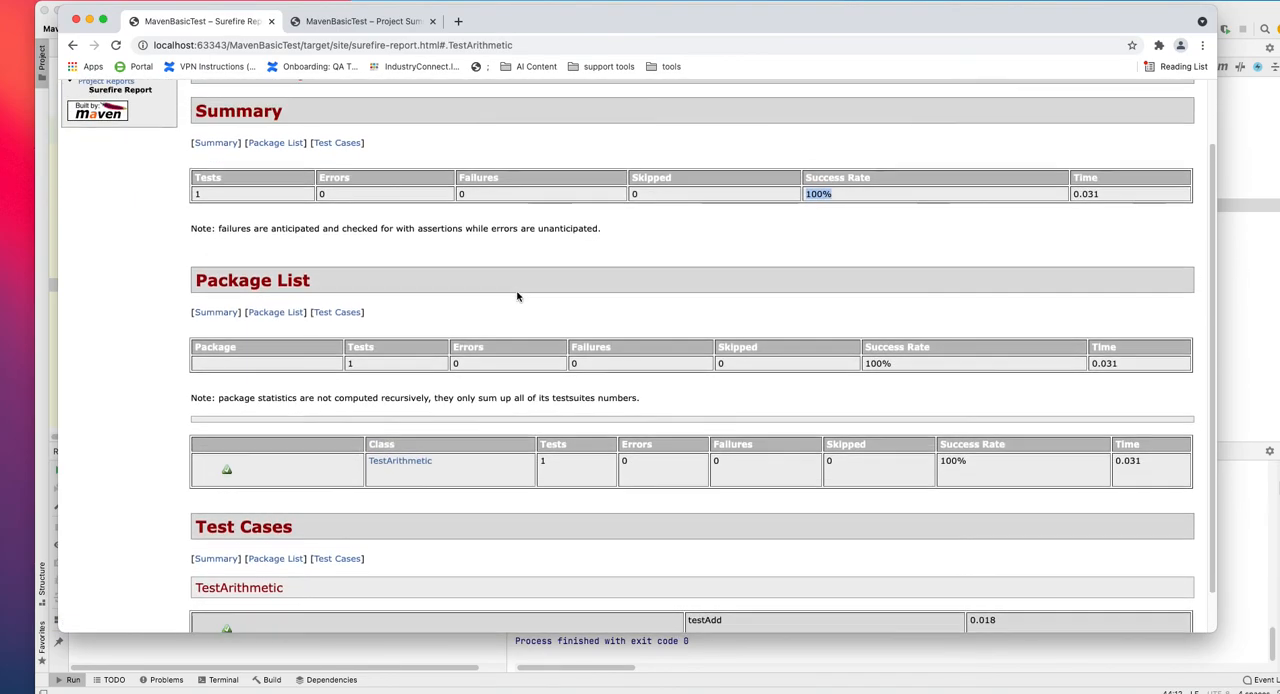
scroll(up, 3)
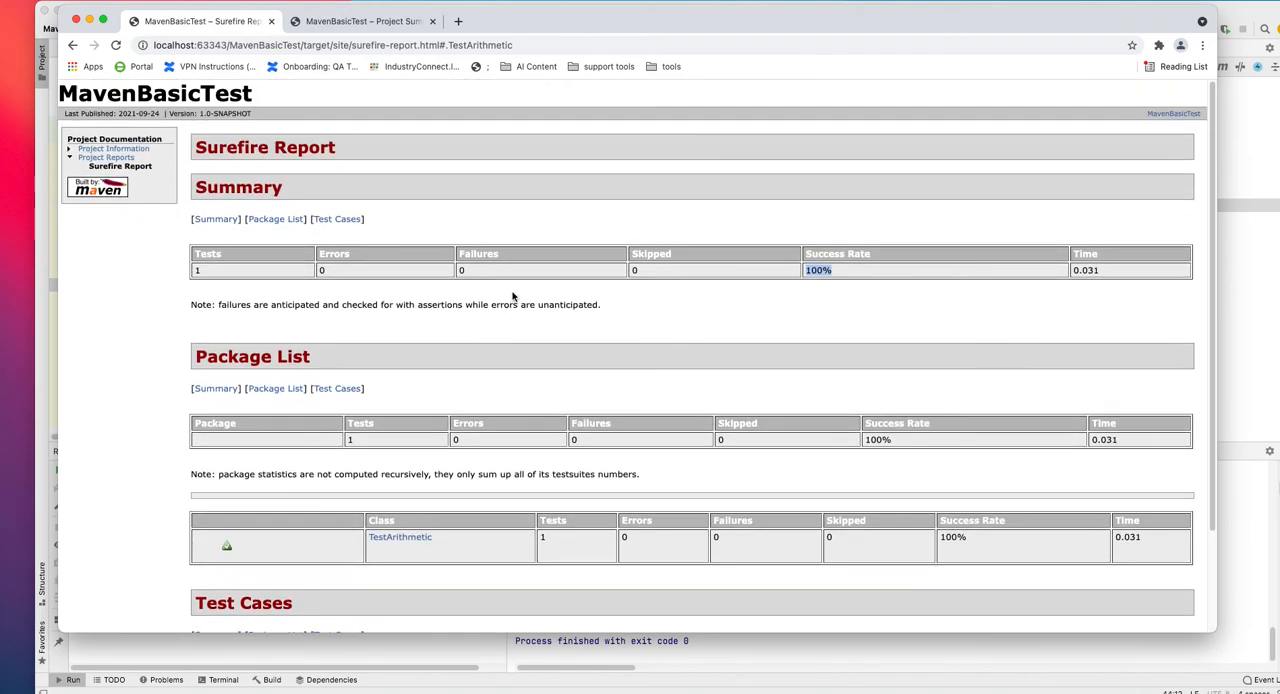
mouse_move(1078, 152)
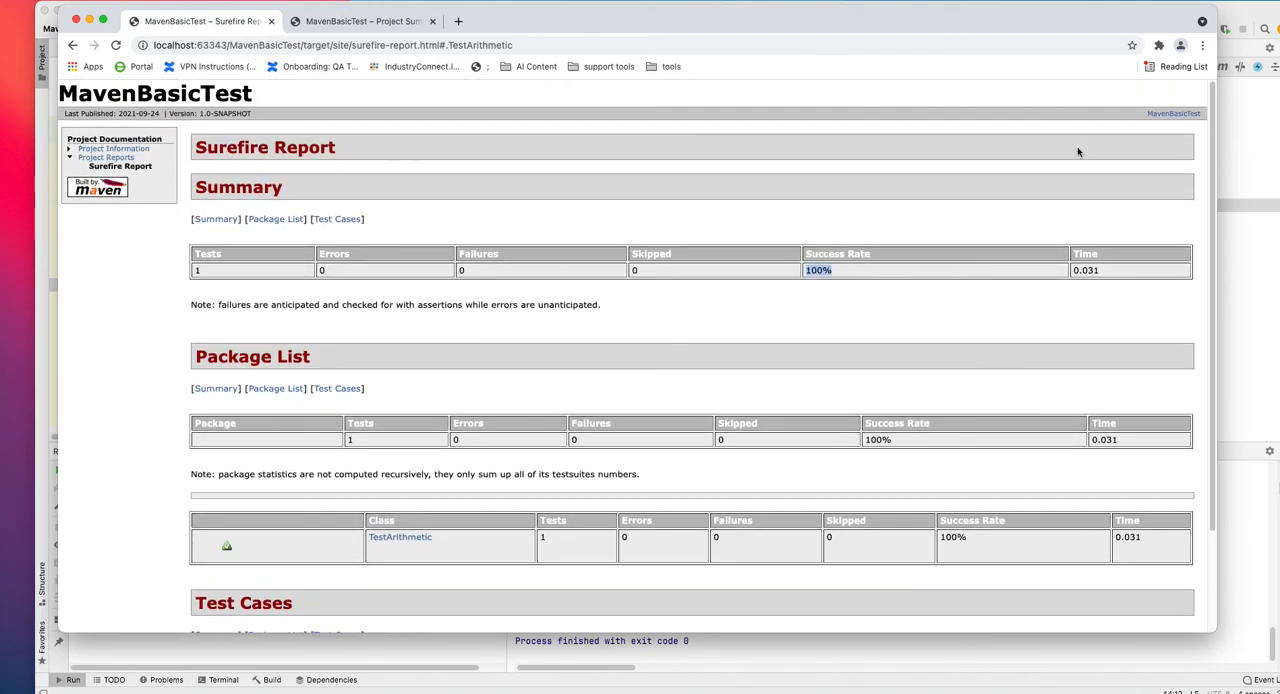
mouse_move(1248, 157)
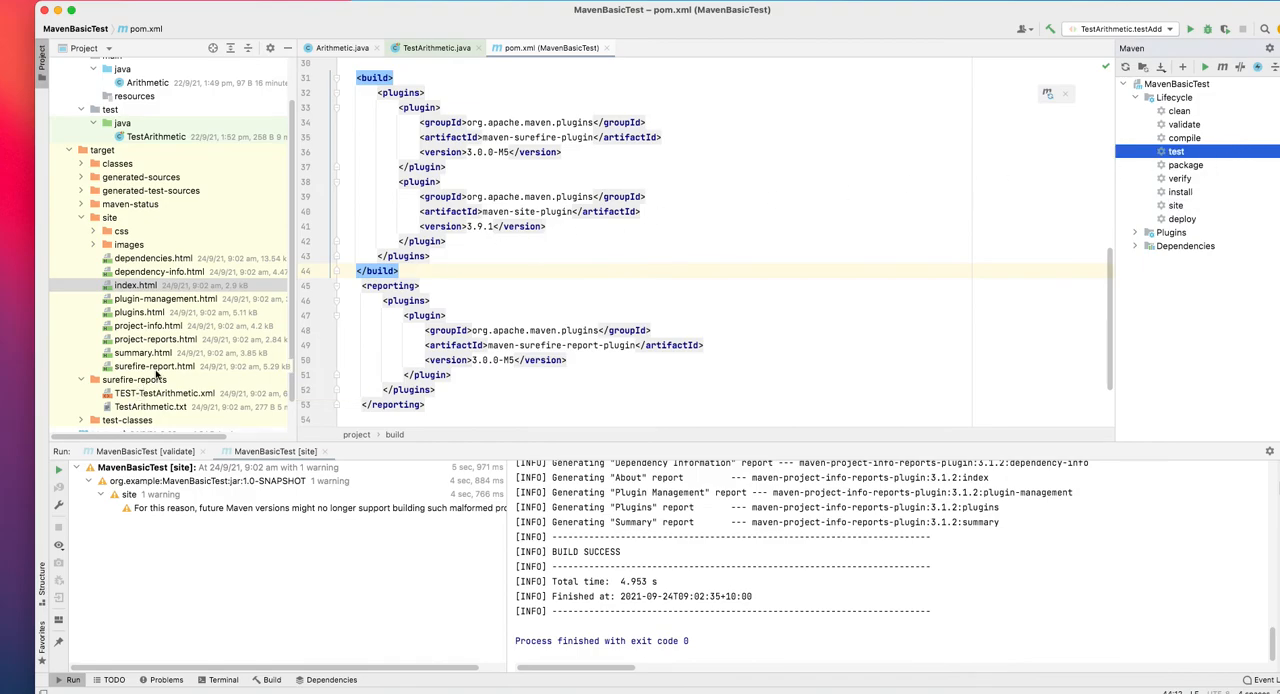
Scroll pom.xml to the top, collapse target, and view TestArithmetic, pom.xml, then Arithmetic.java
scroll(up, 3)
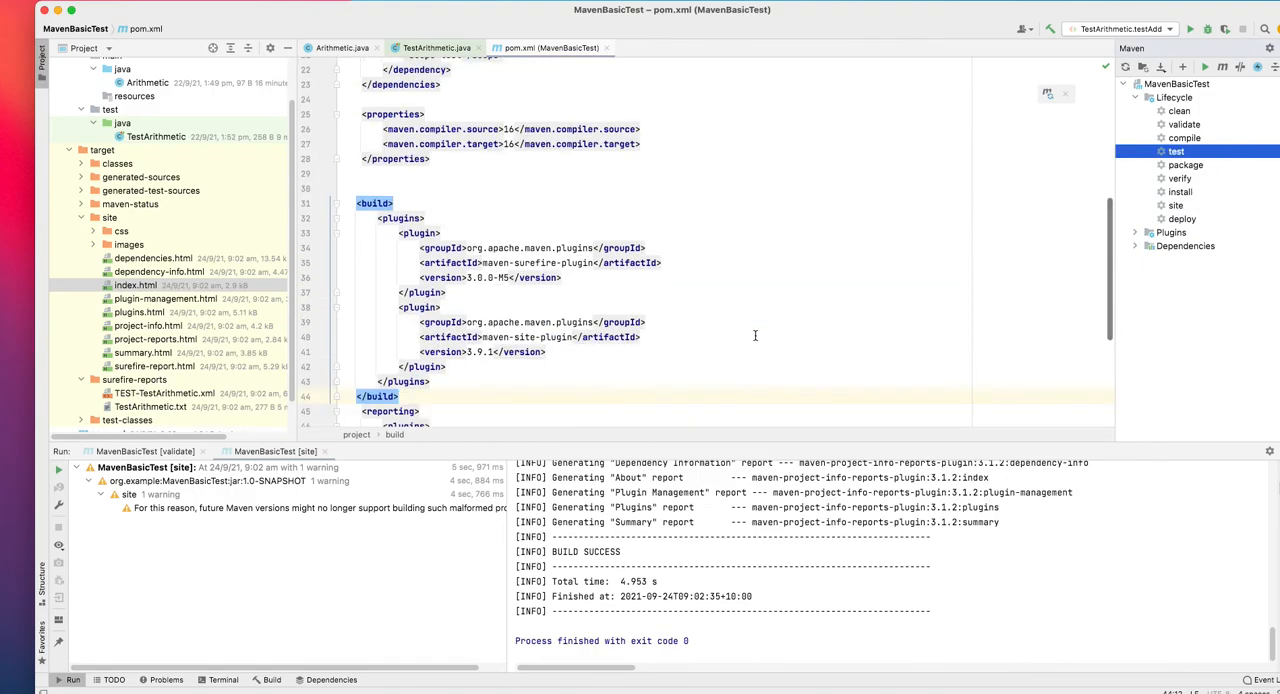
scroll(up, 3)
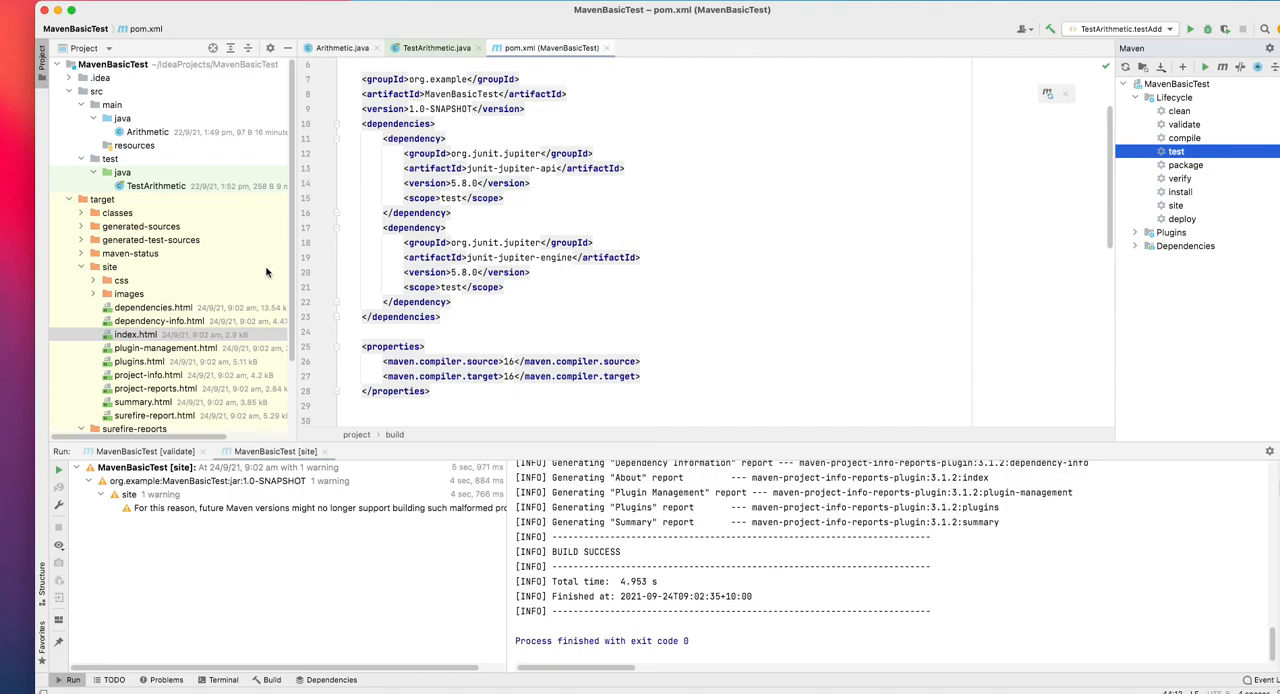
click(102, 199)
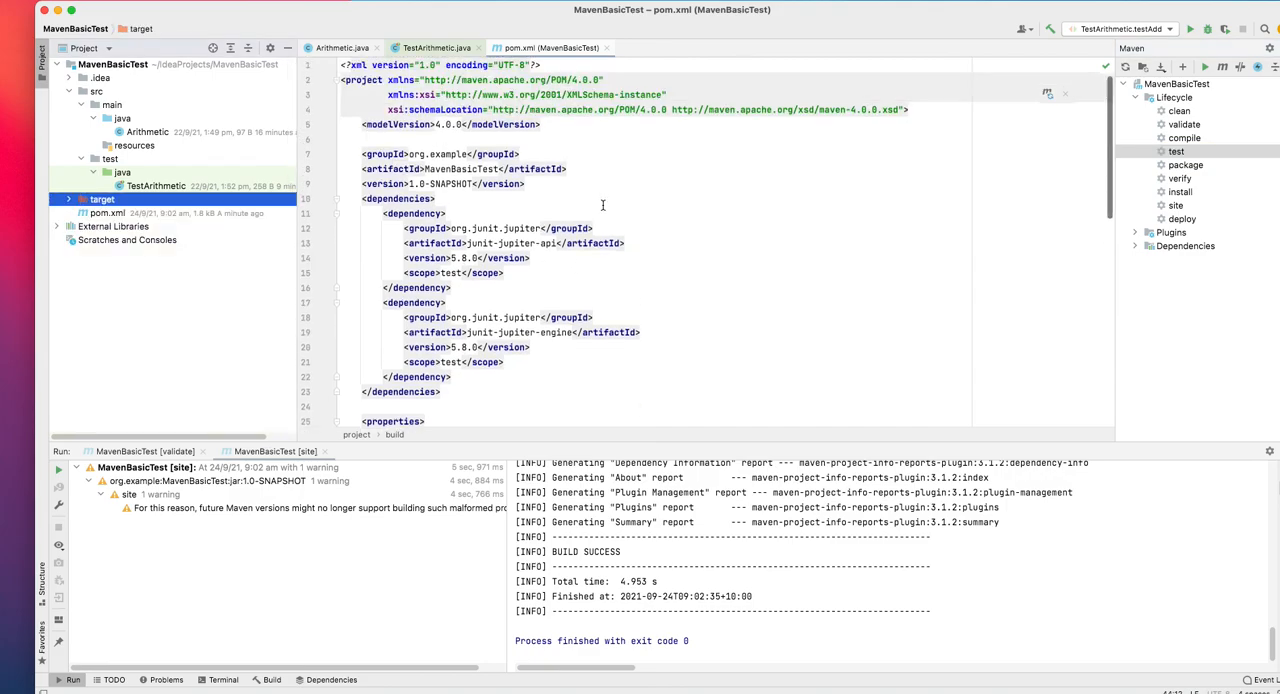
click(434, 47)
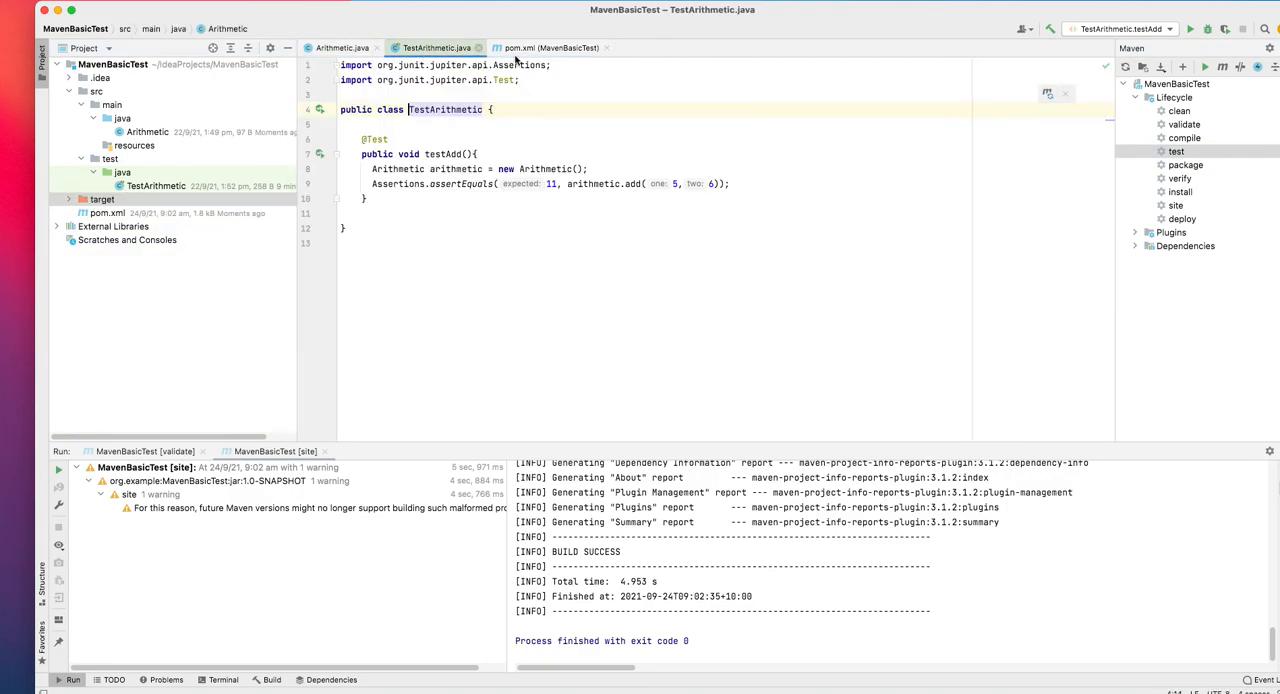
click(550, 47)
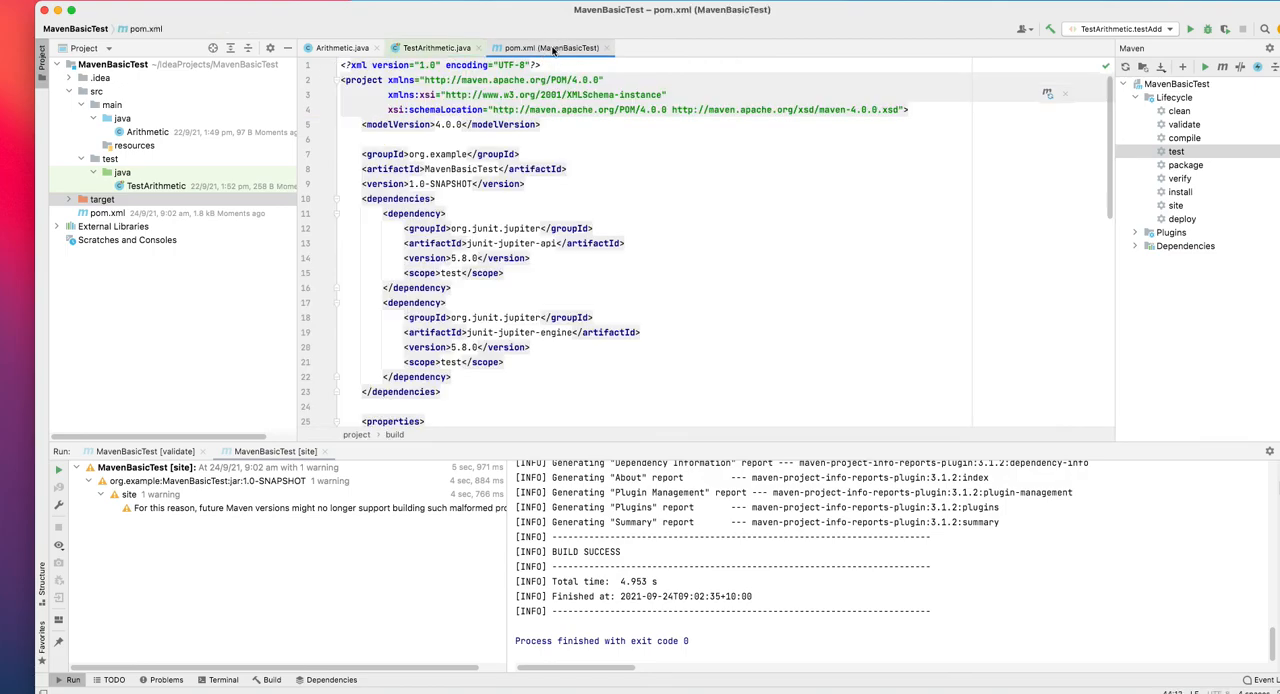
click(340, 47)
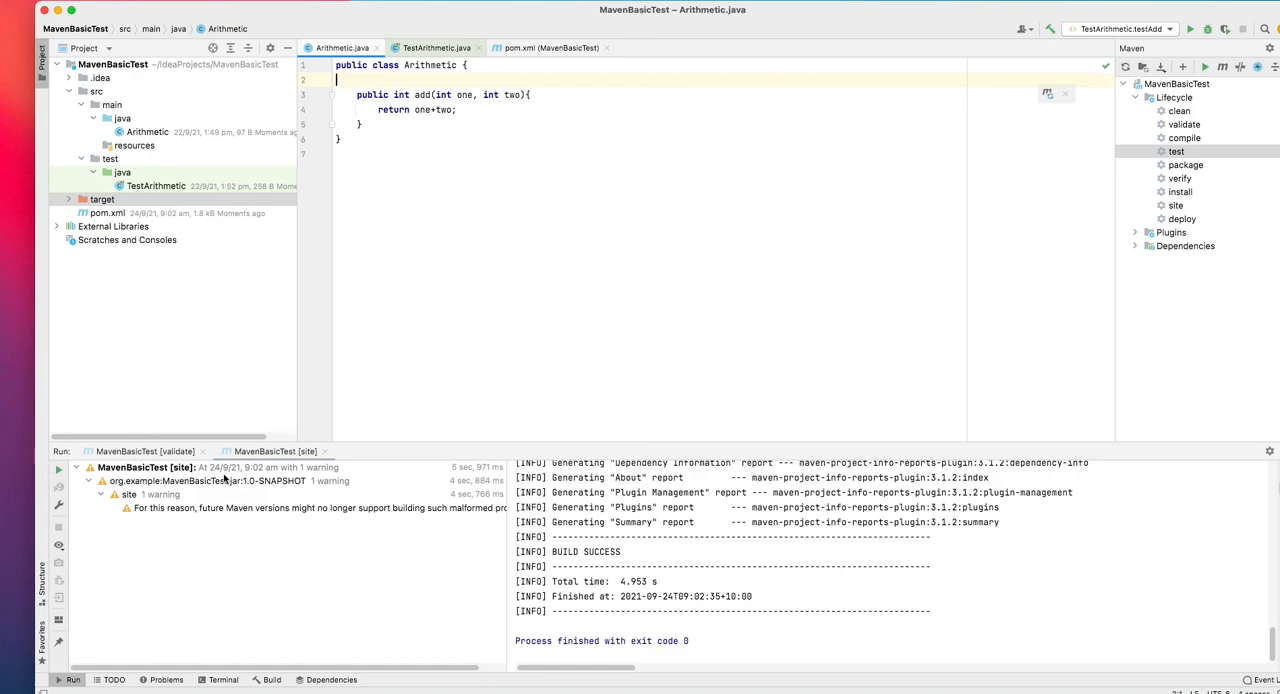
mouse_move(670, 305)
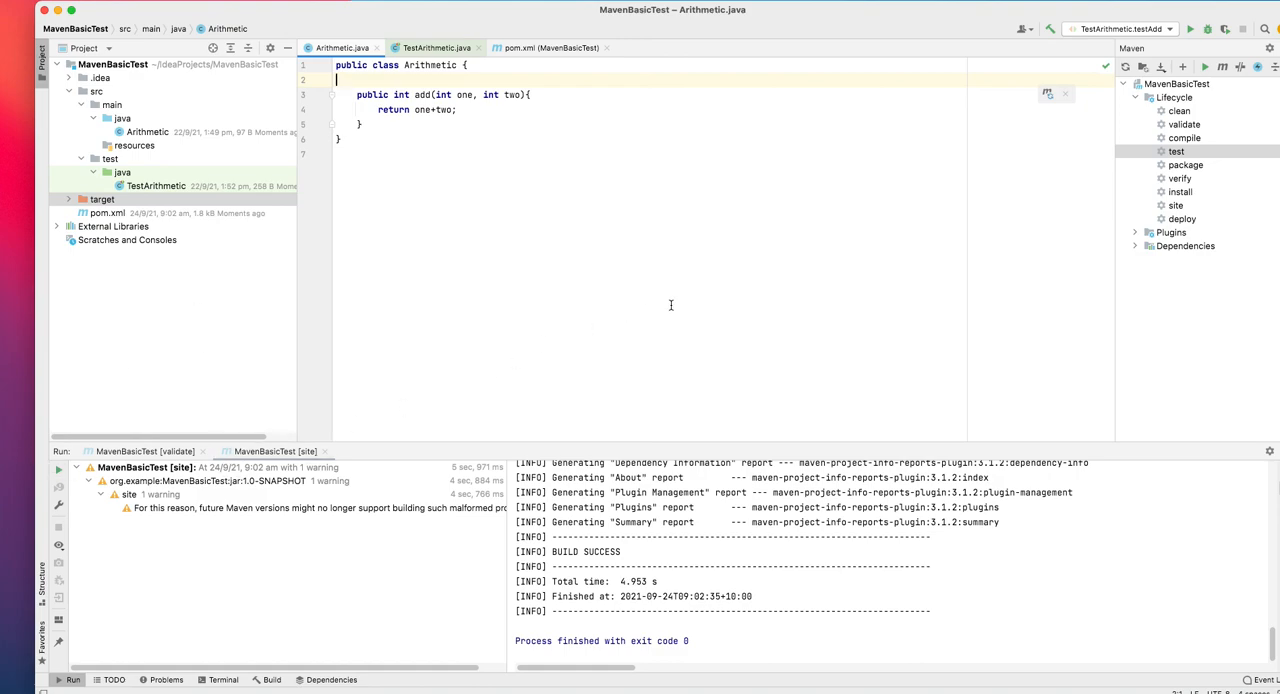
mouse_move(608, 305)
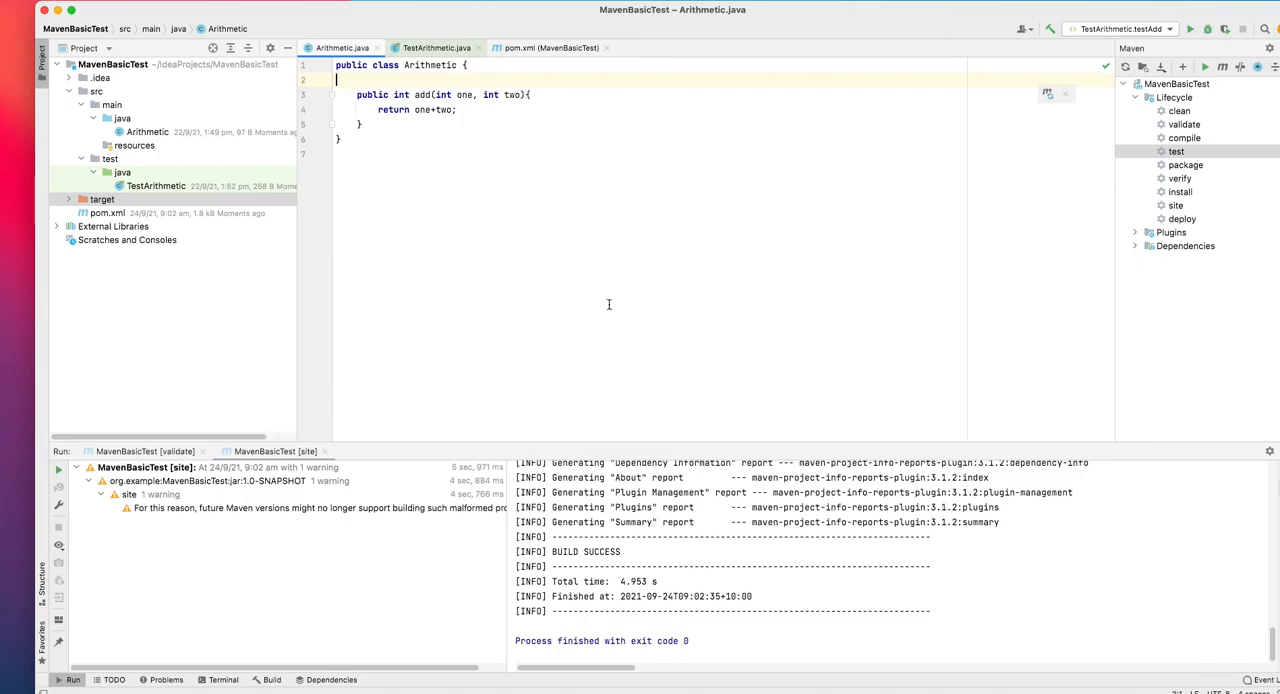